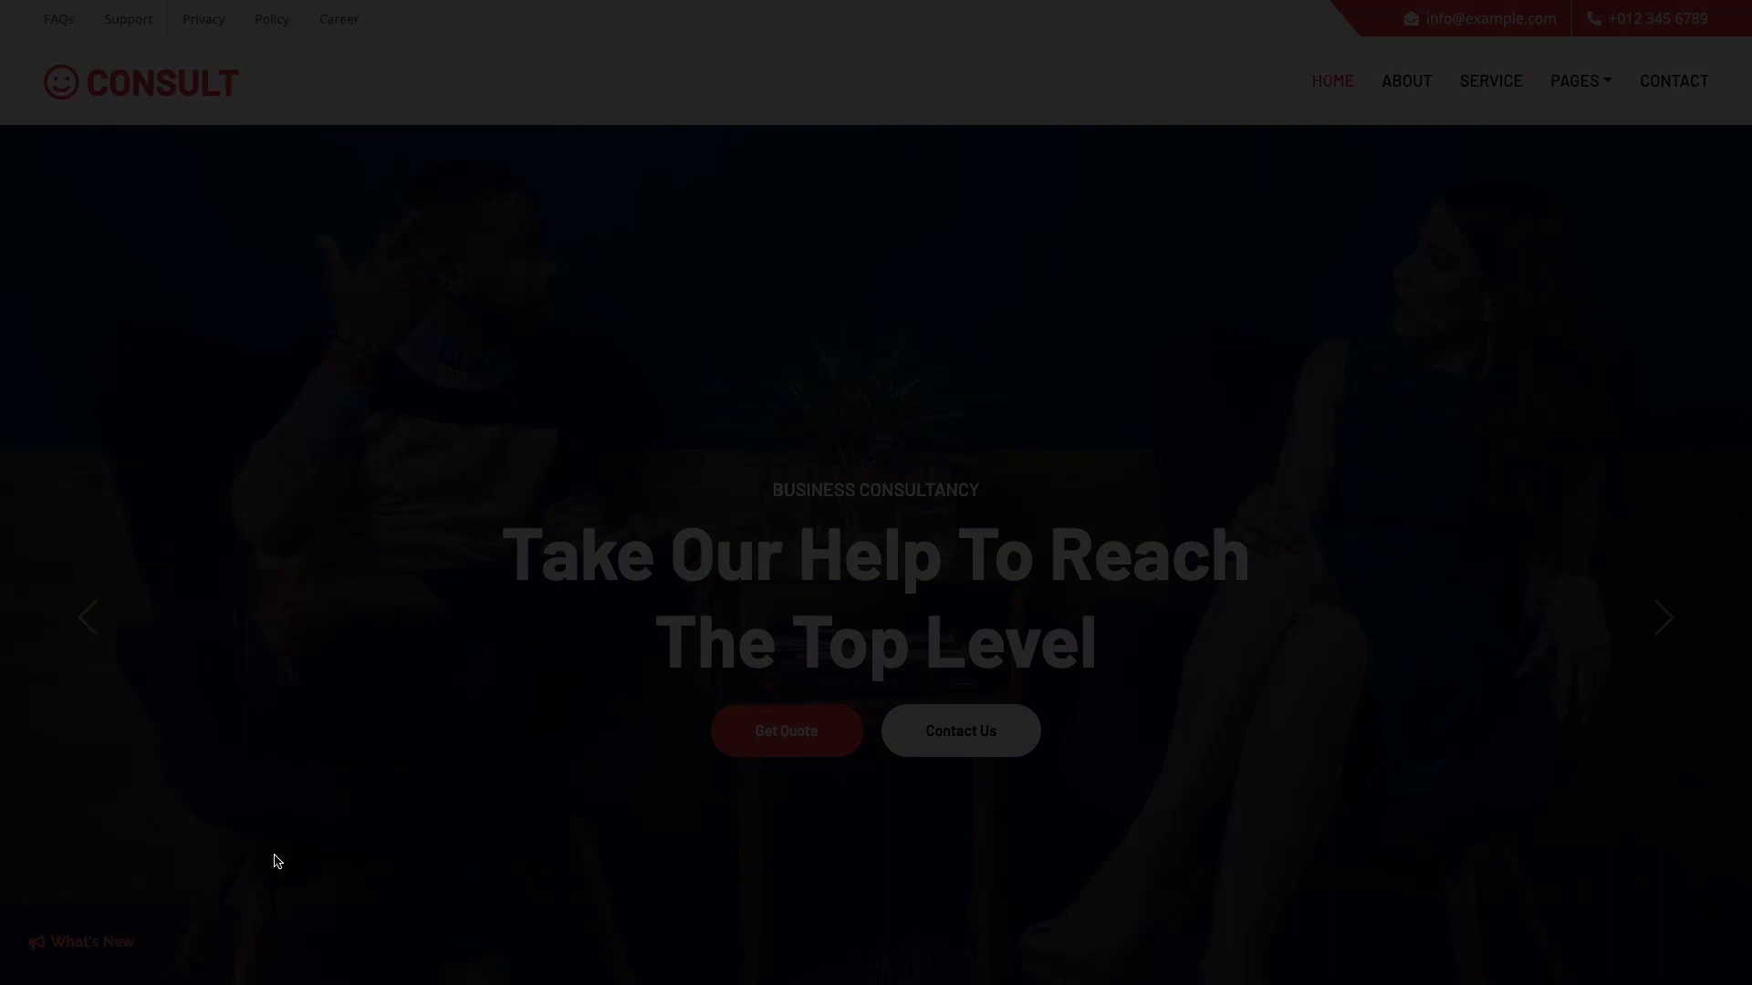
- Show the What's New panel opening on three demo sites, including the NFT site
left_click(82, 942)
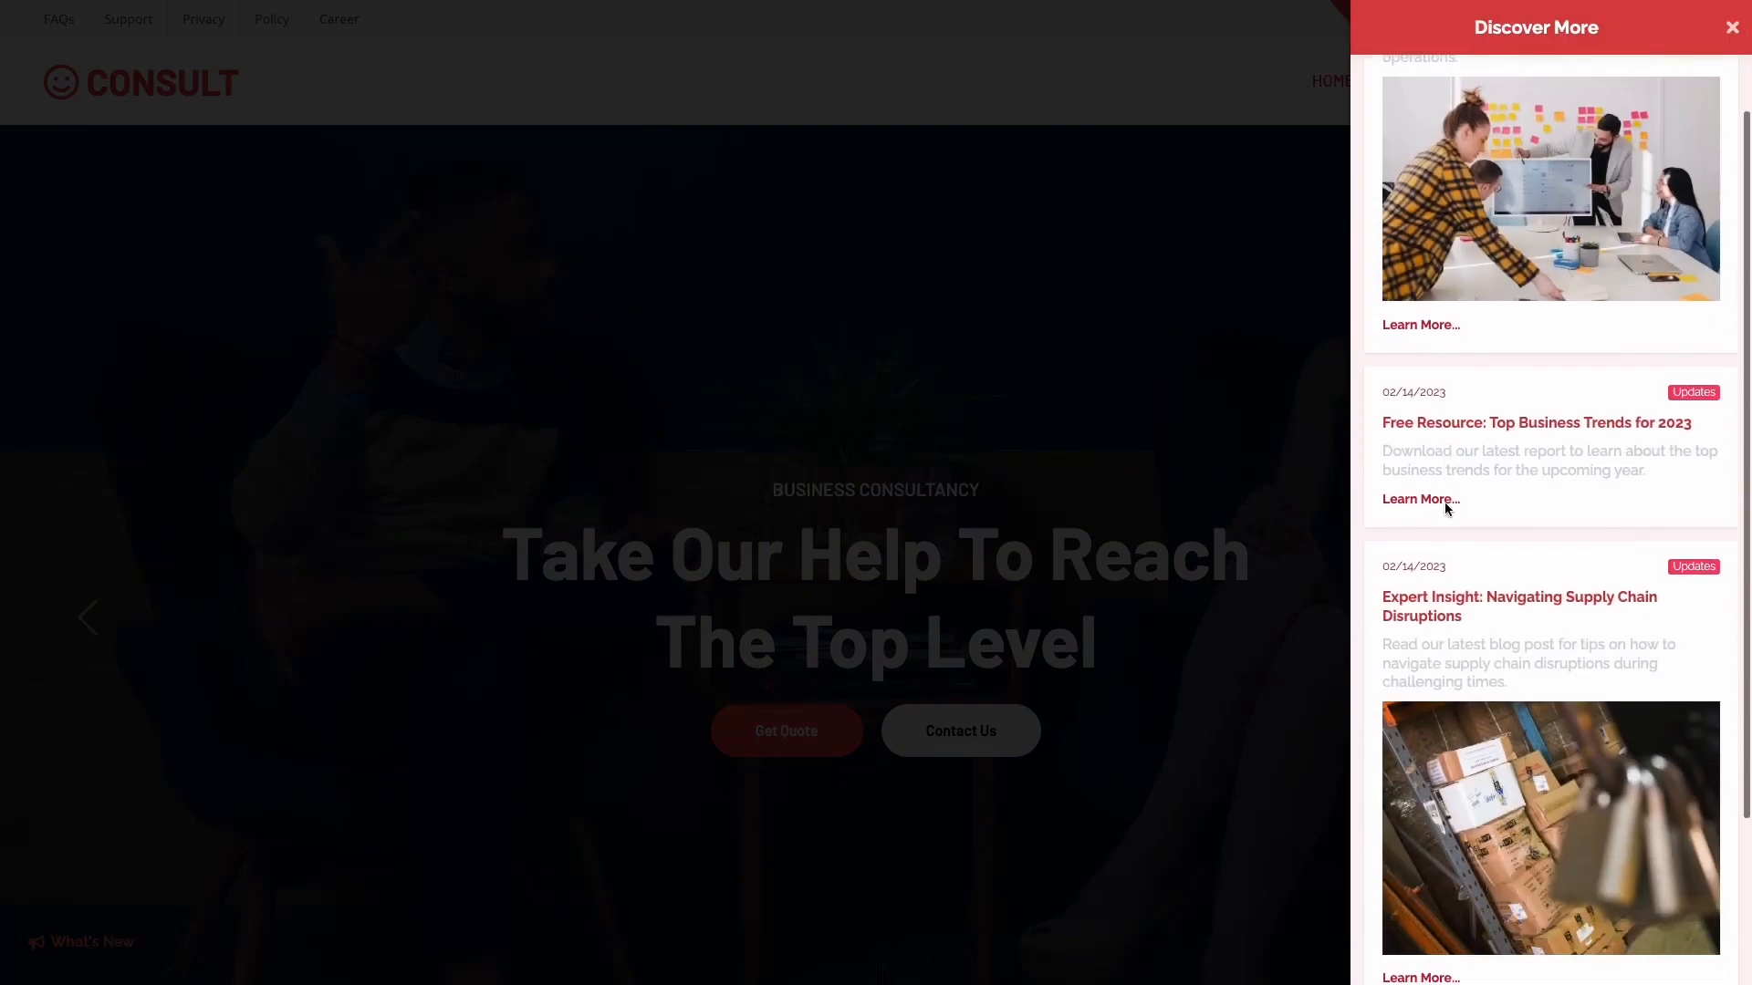
left_click(1730, 28)
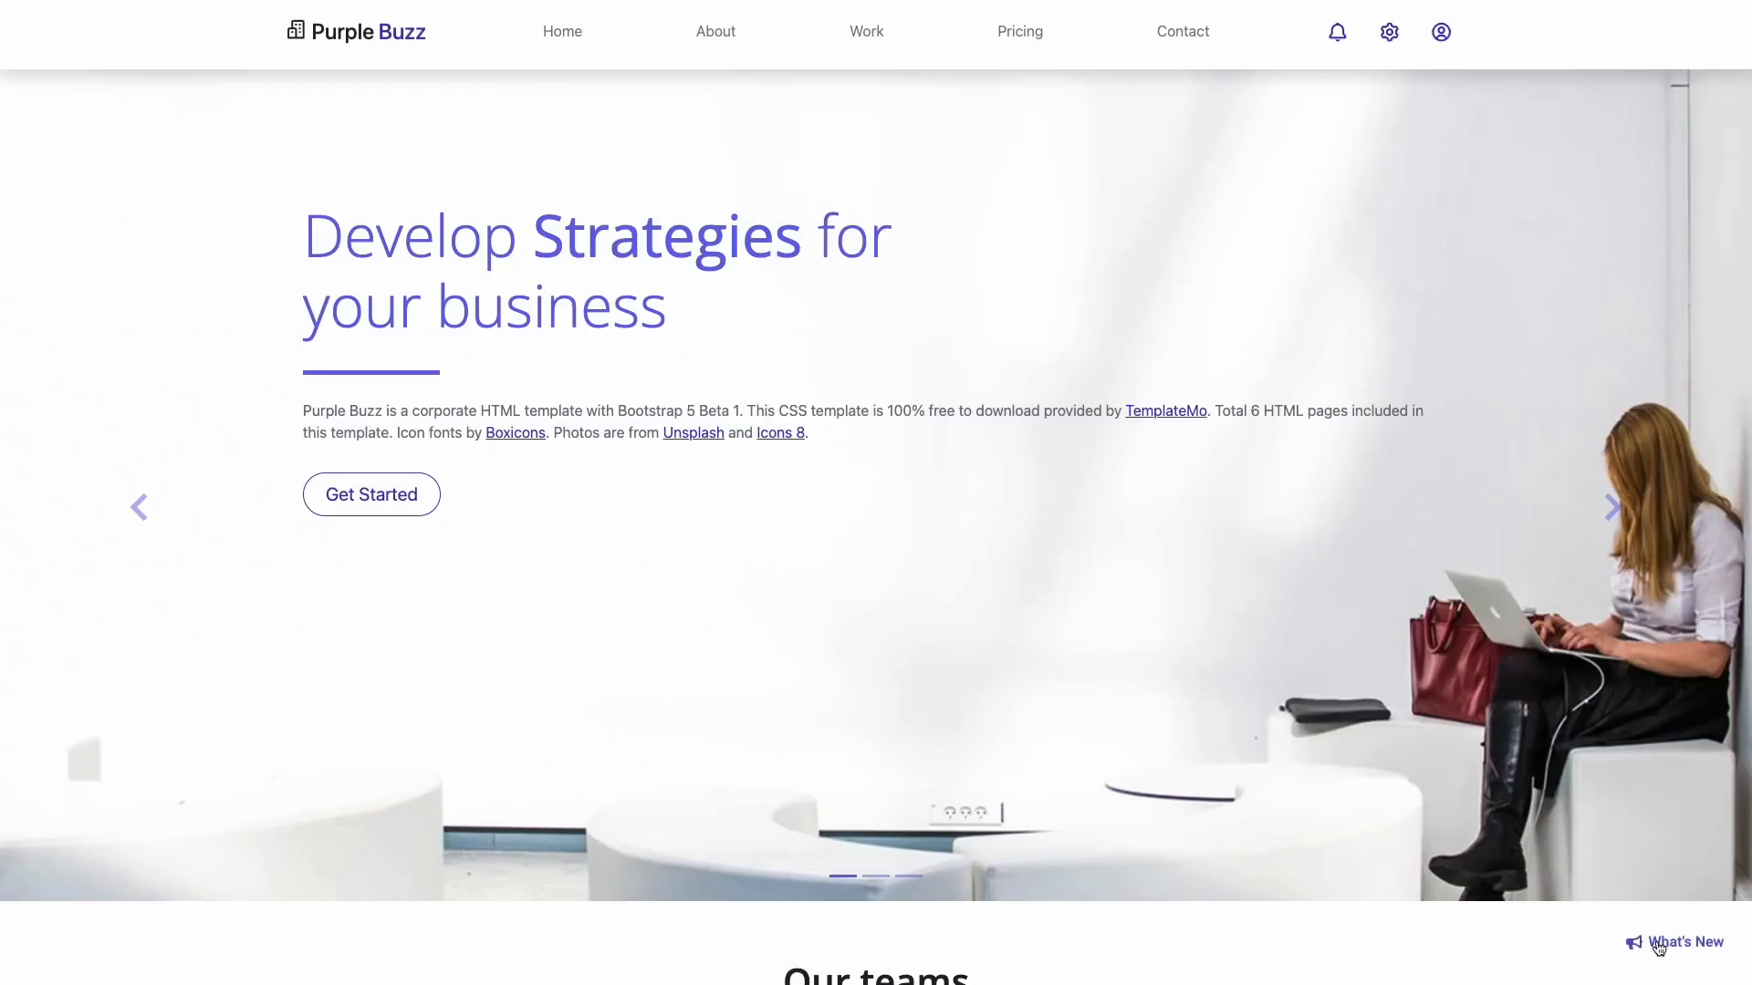
left_click(1685, 941)
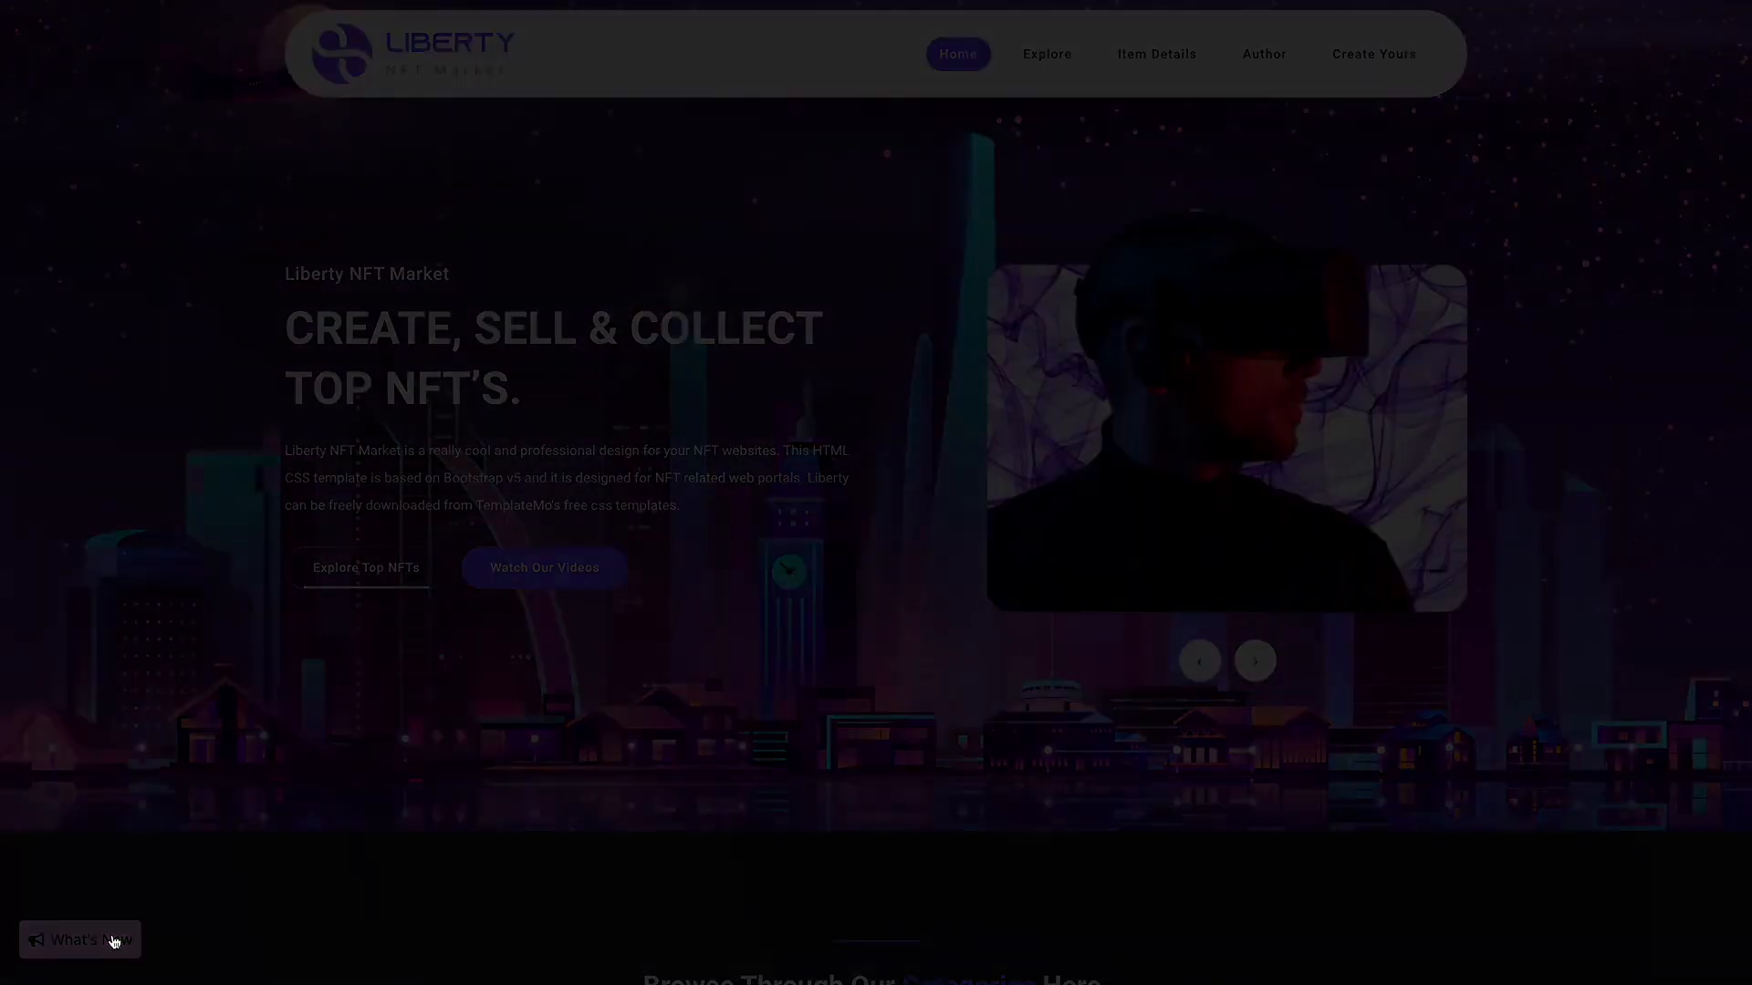
left_click(78, 938)
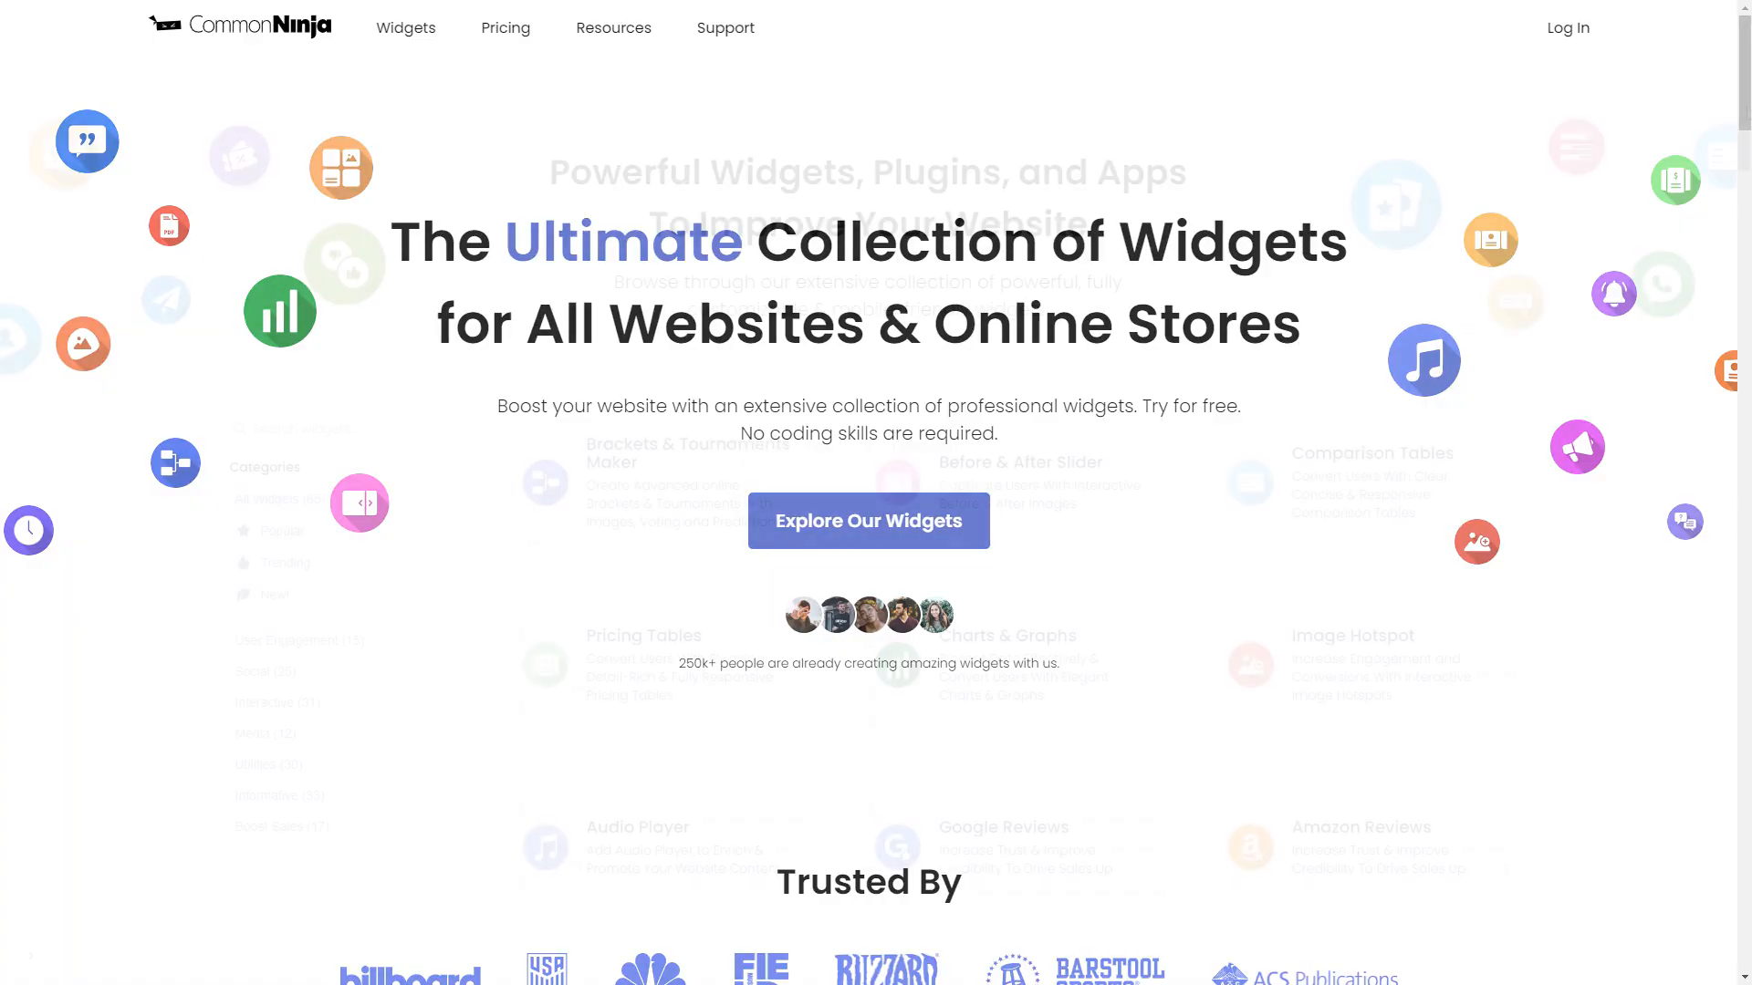
- Scroll the Common Ninja widget catalog down to the Announcements widget
scroll("down", 3)
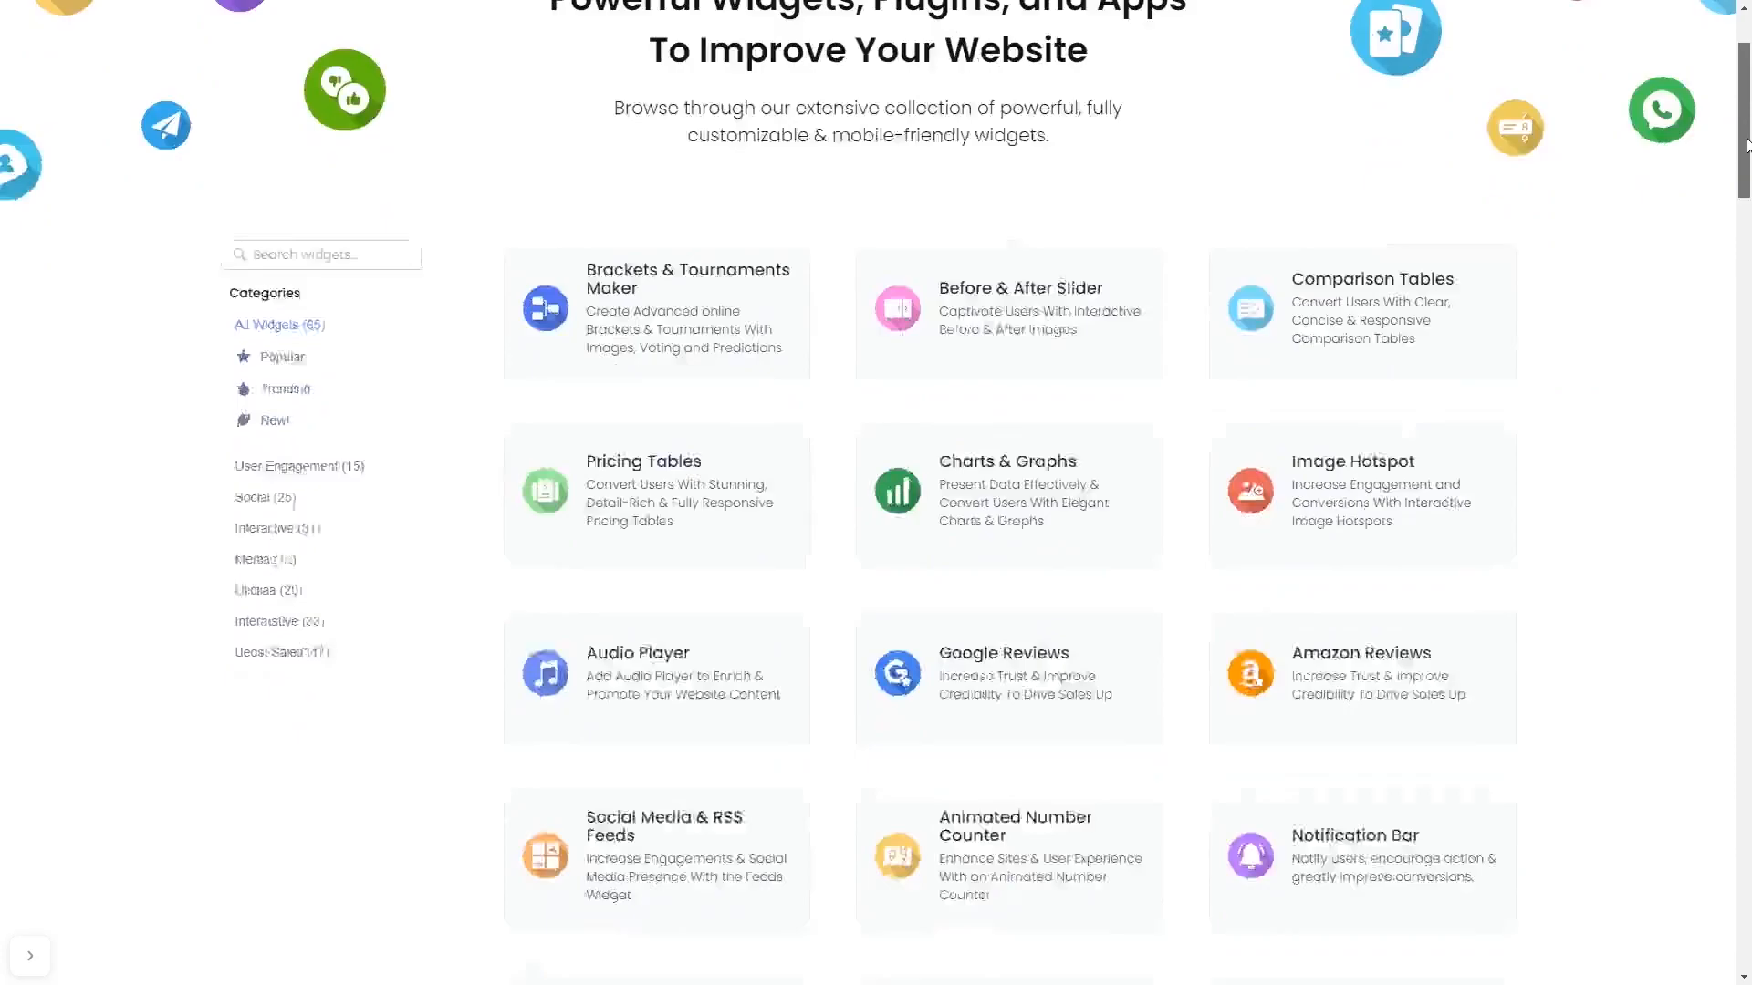
scroll("down", 3)
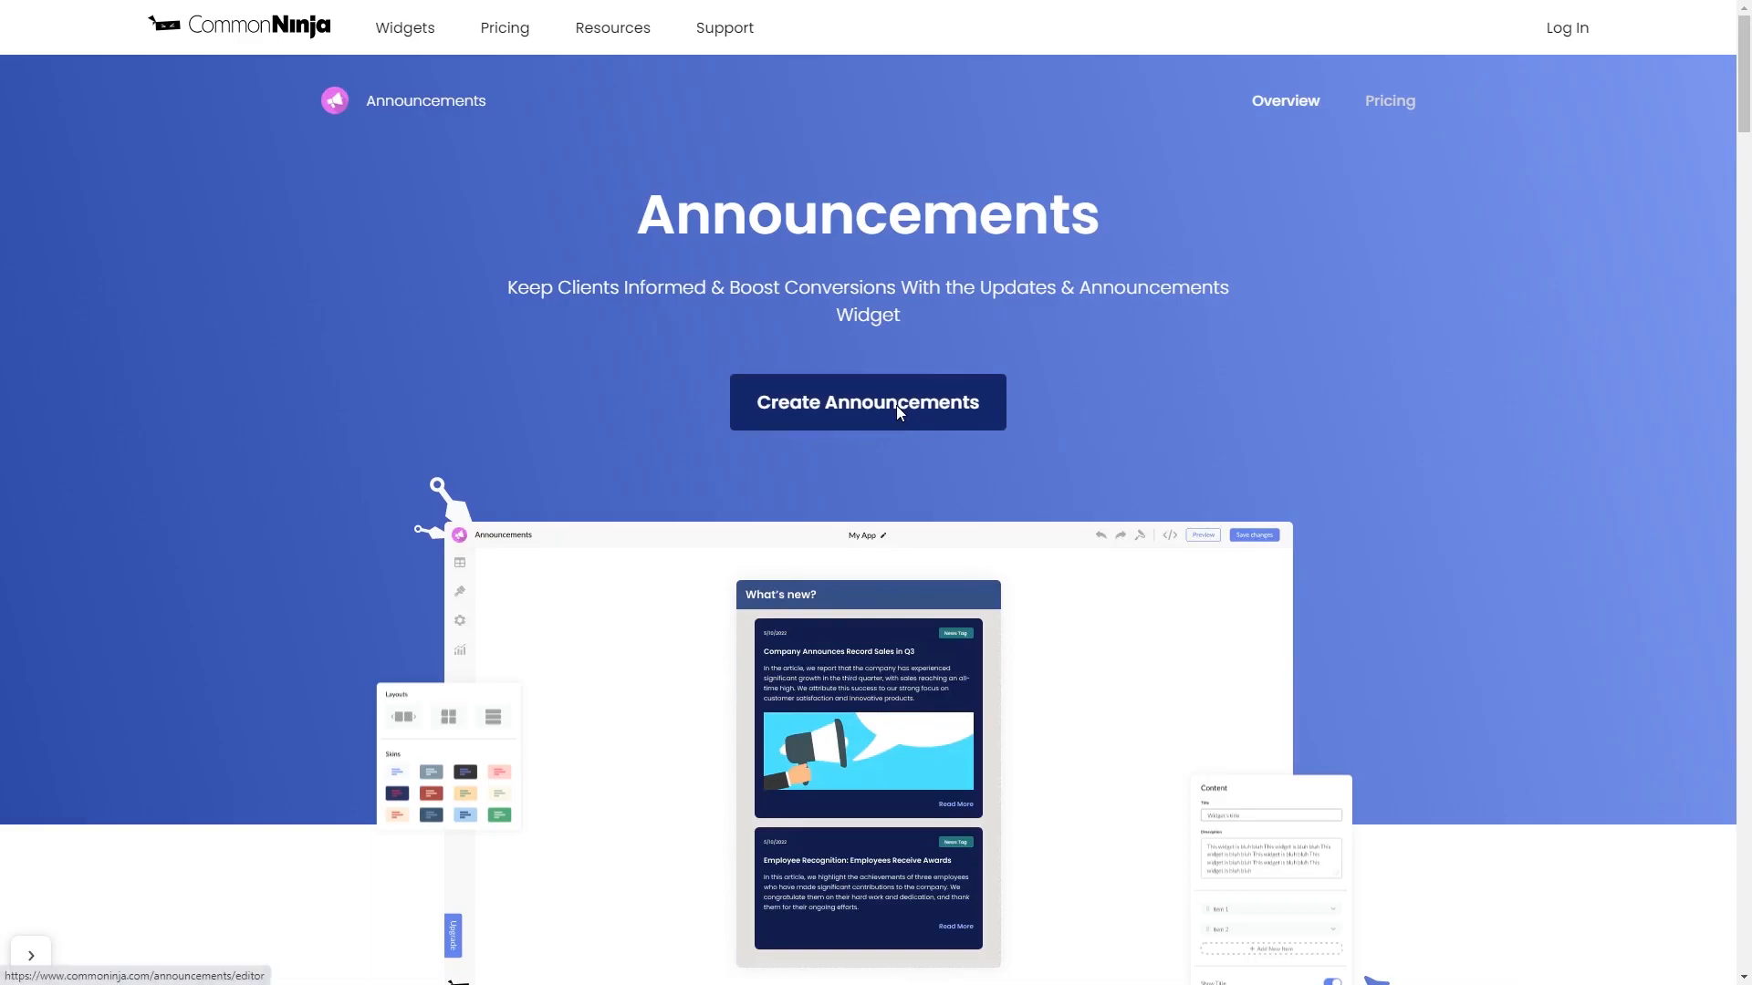
- Create a new Announcements widget, expand its first announcement and view its Categories list
left_click(867, 401)
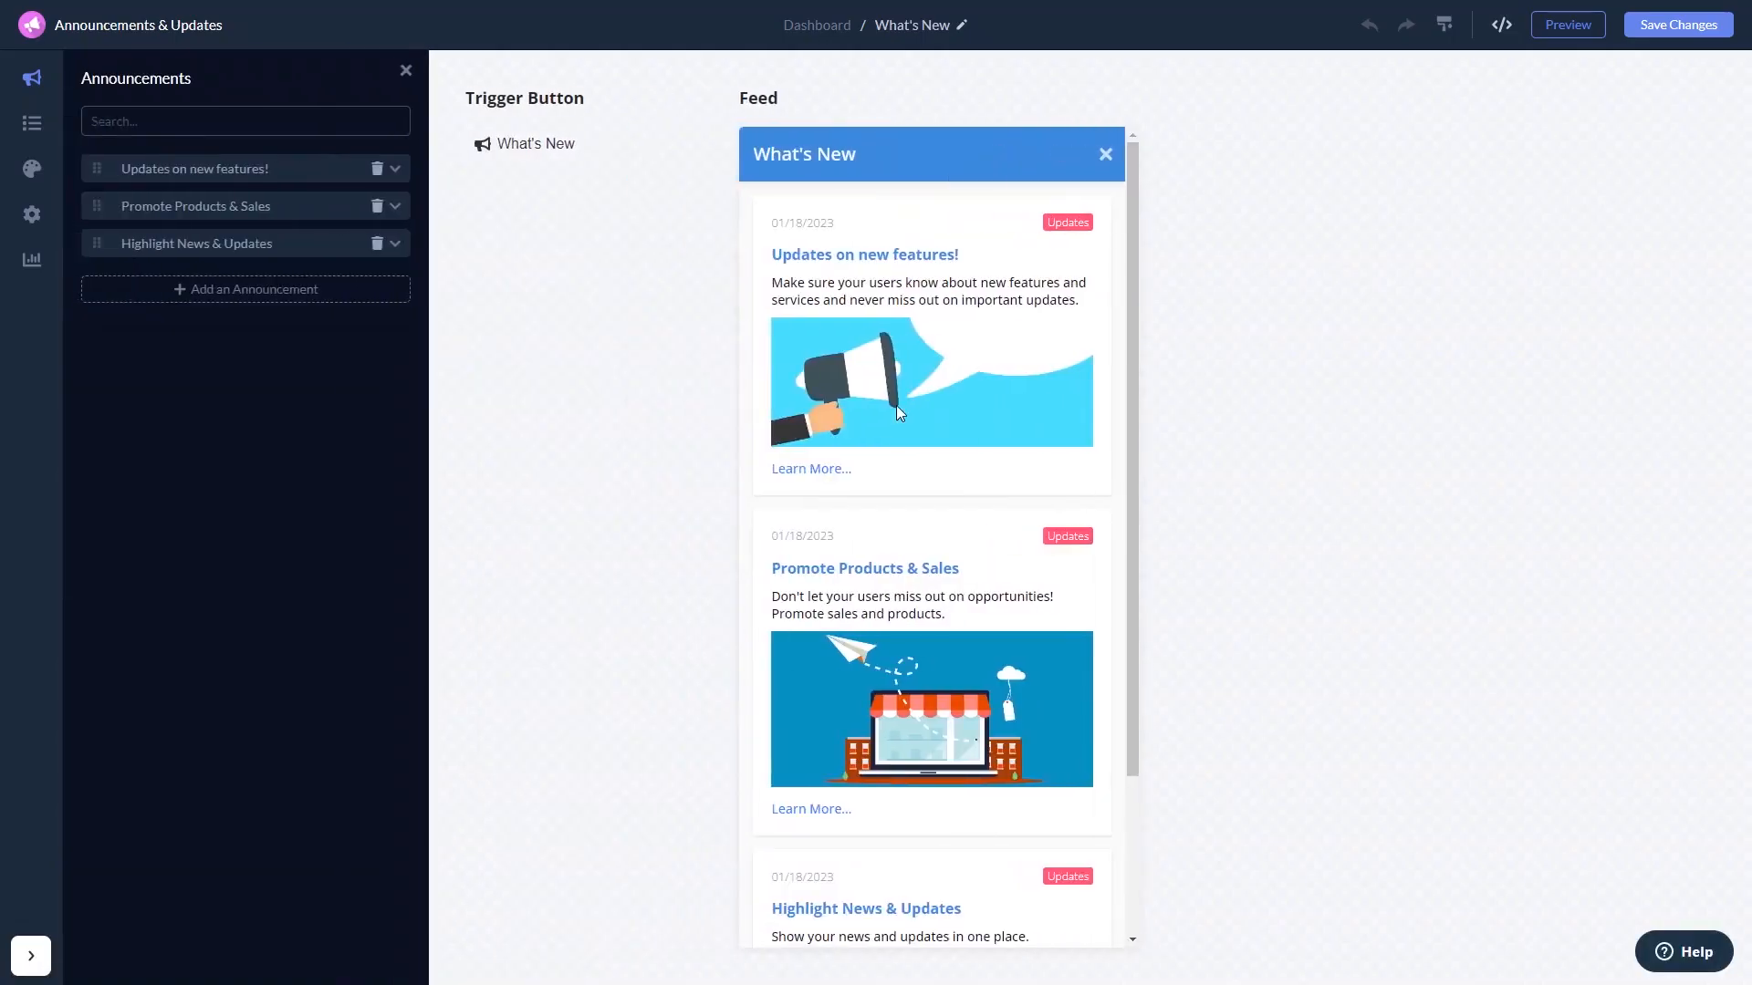
mouse_move(725, 416)
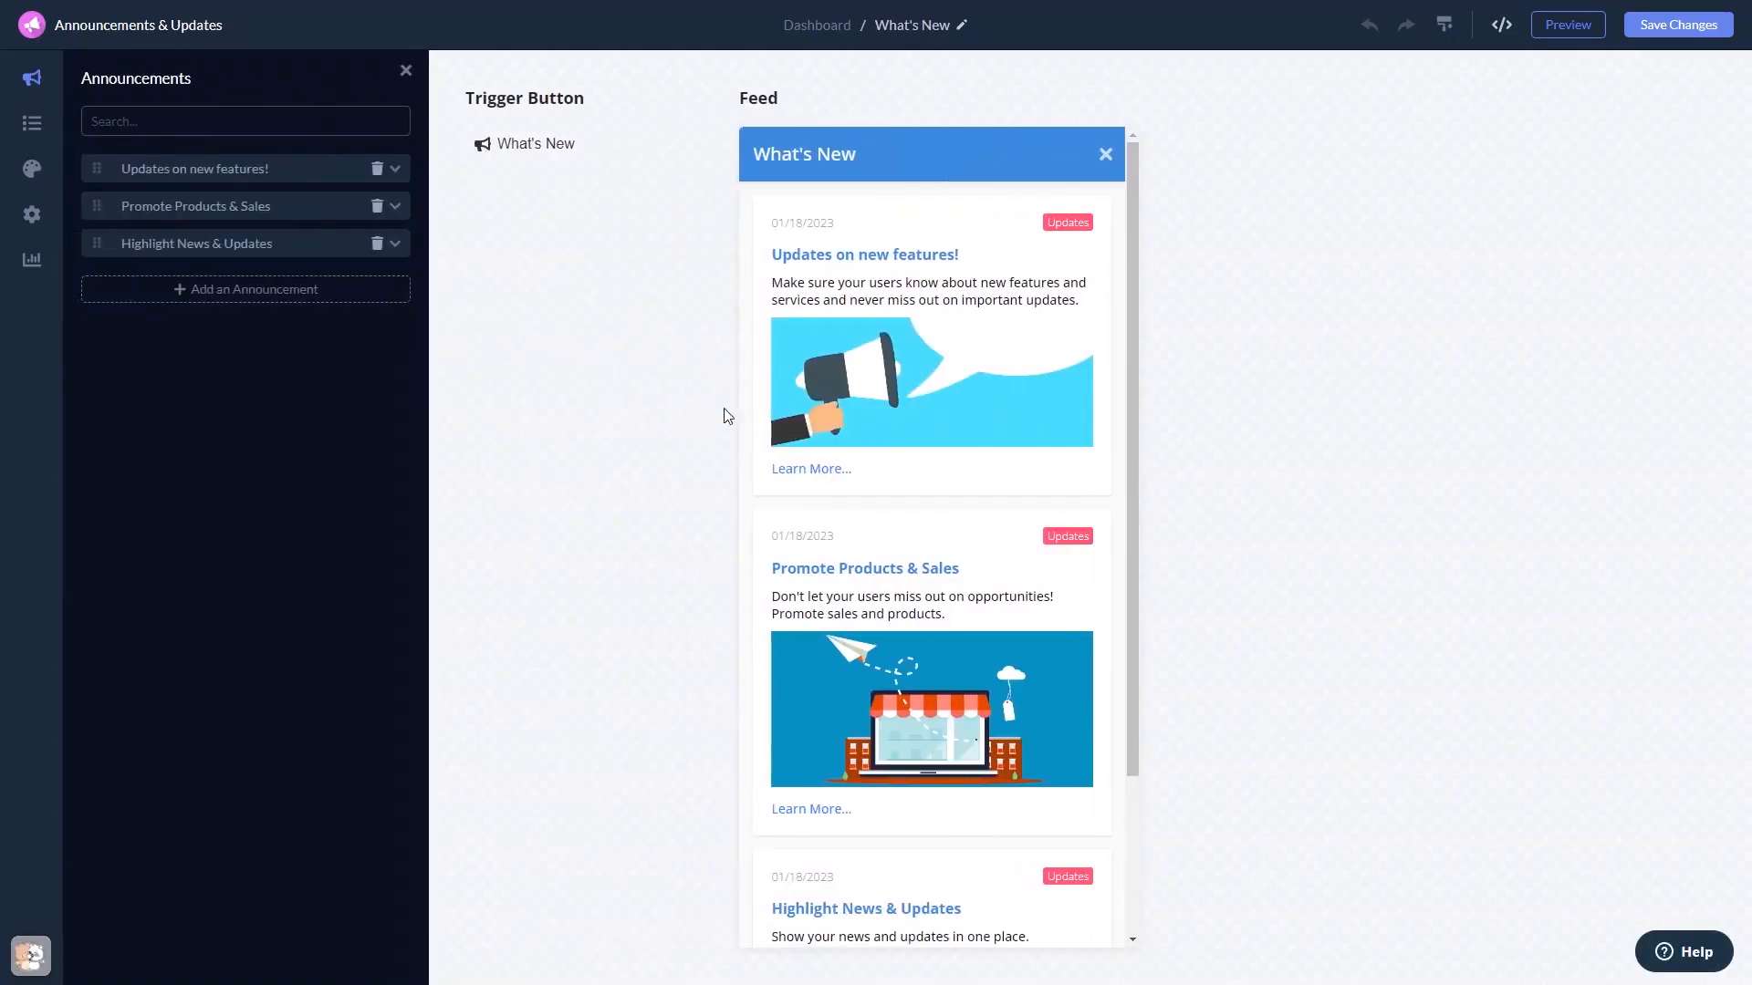
left_click(193, 168)
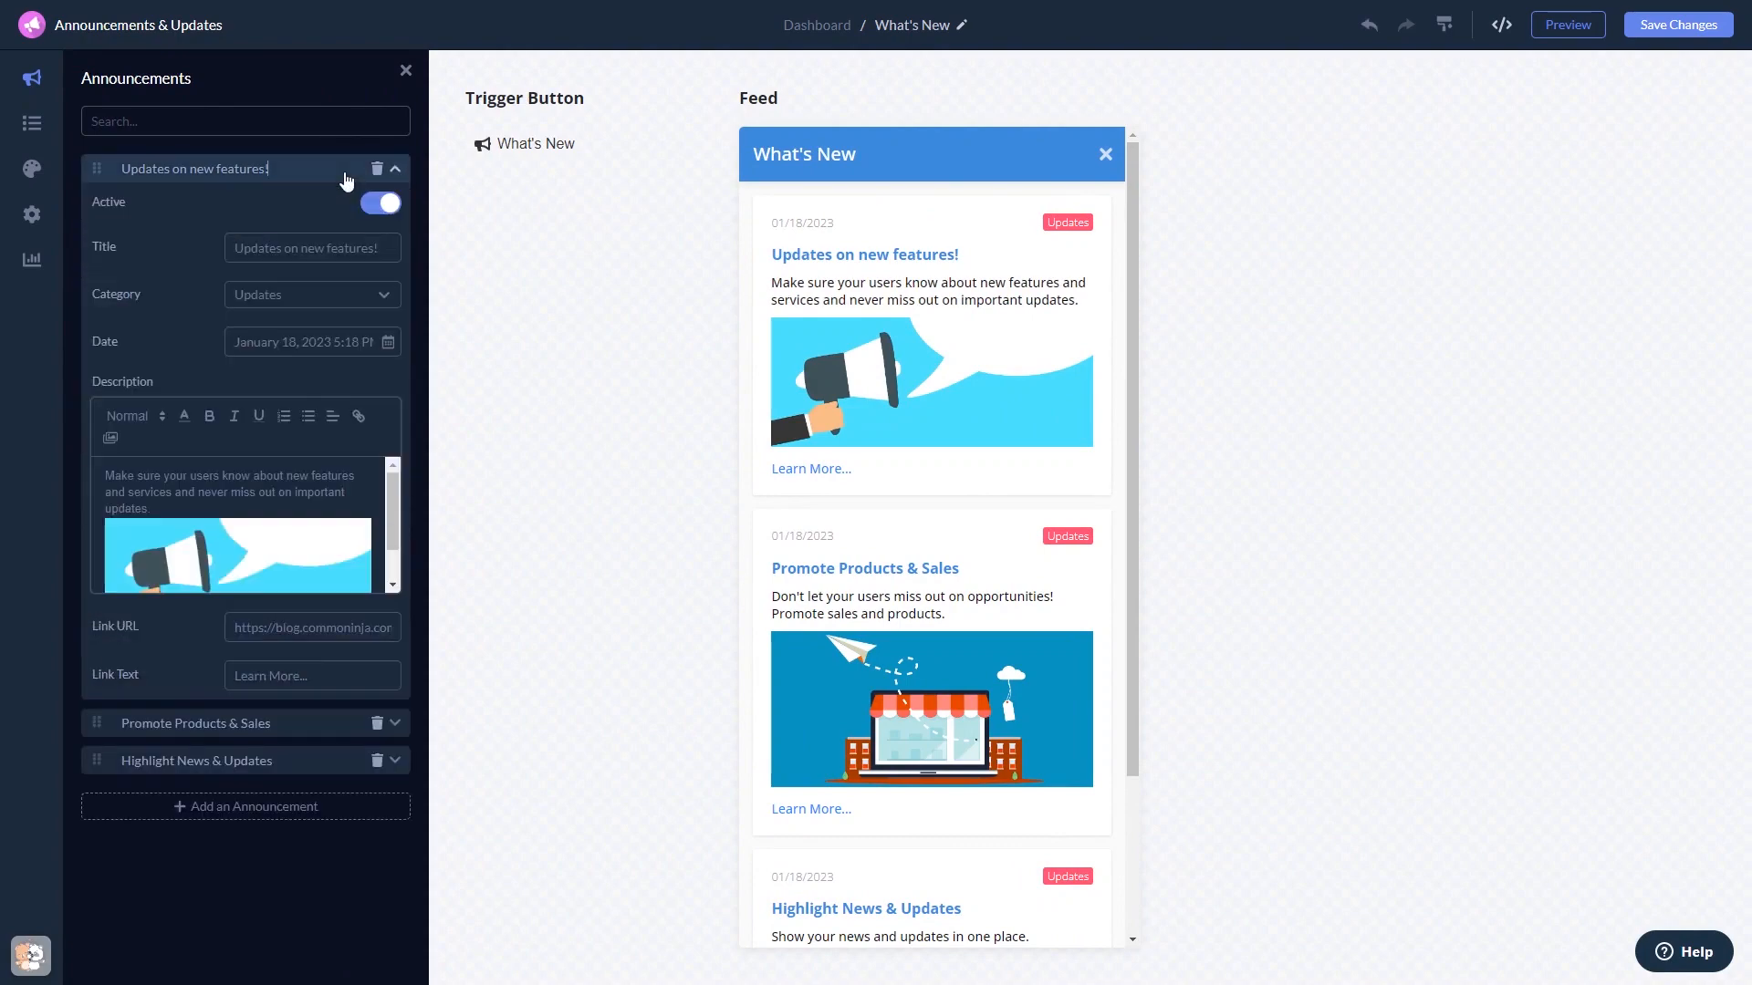
left_click(31, 123)
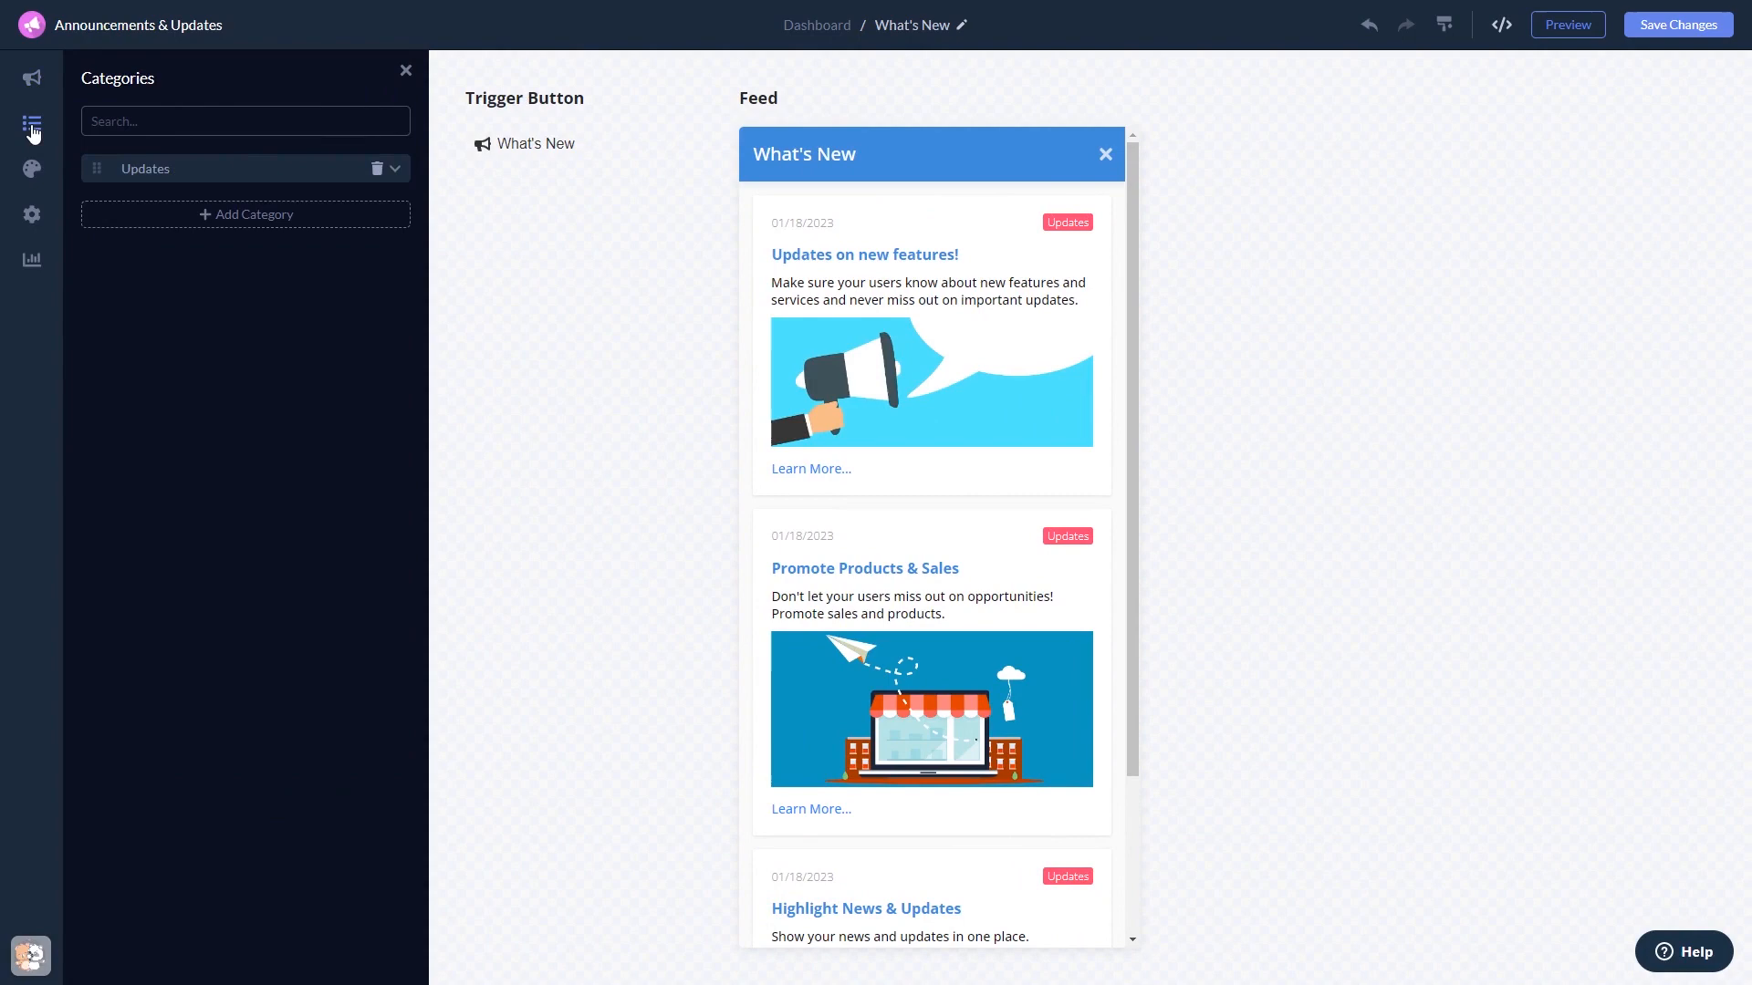
mouse_move(33, 170)
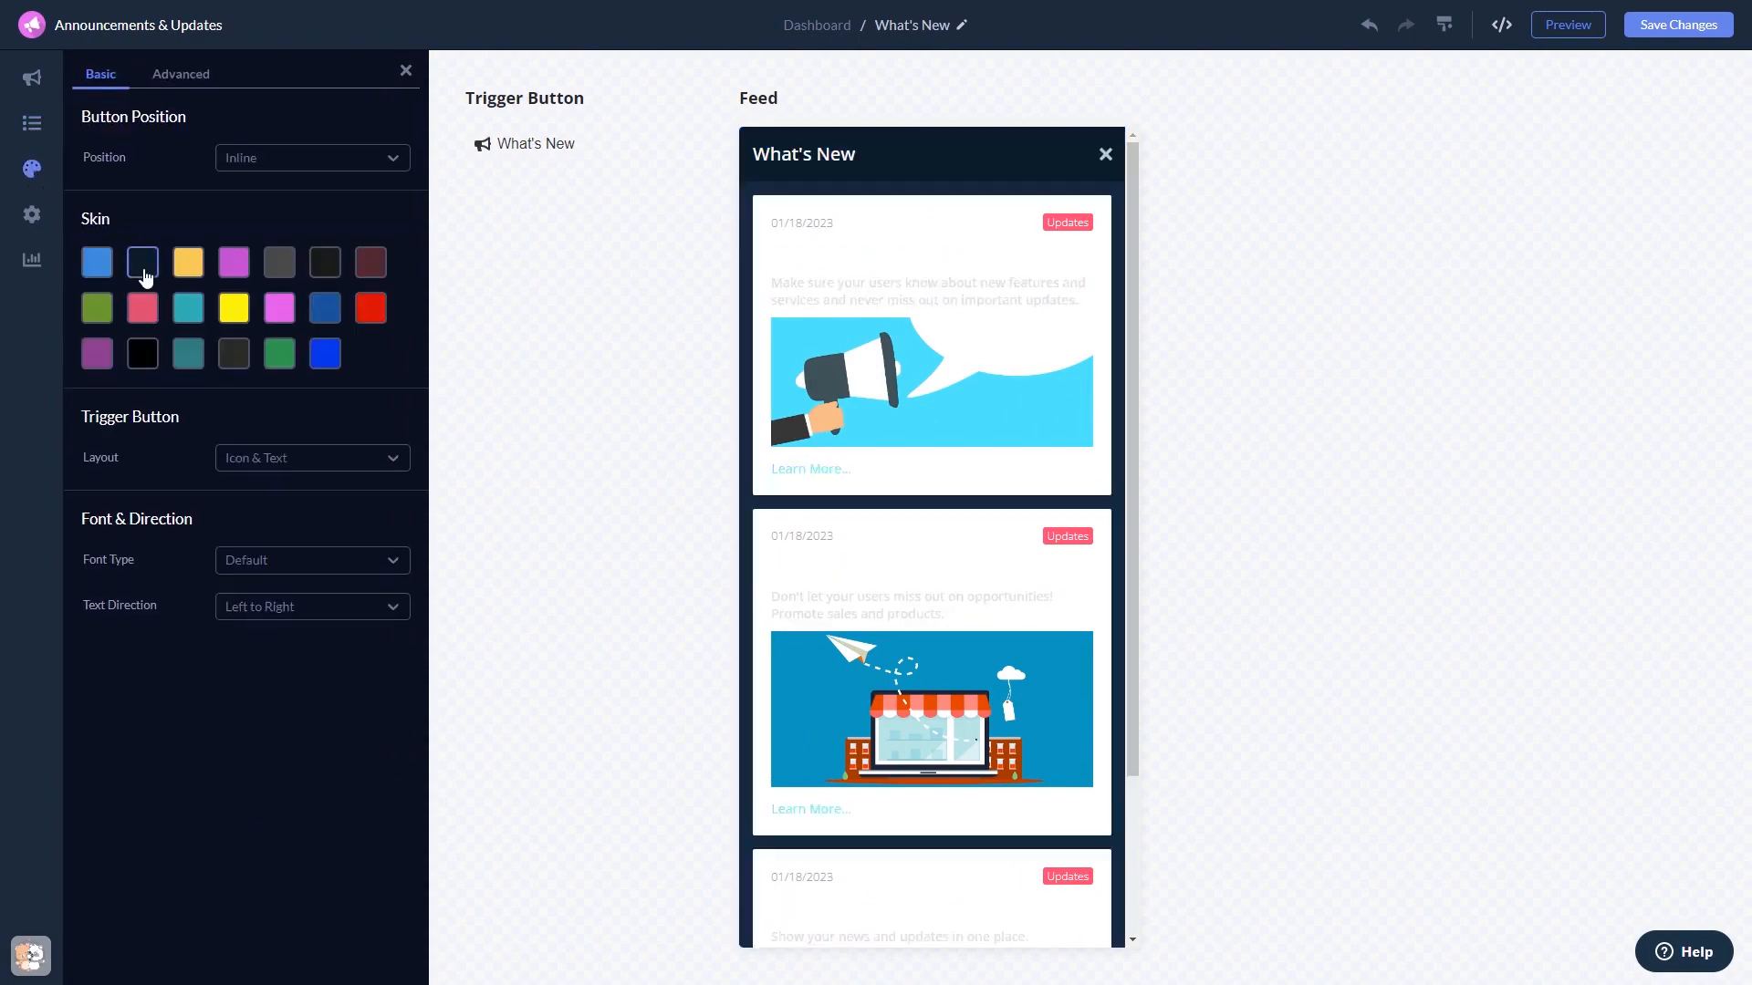
- Apply a dark skin to the feed in Design, then view the widget's general Settings
left_click(233, 261)
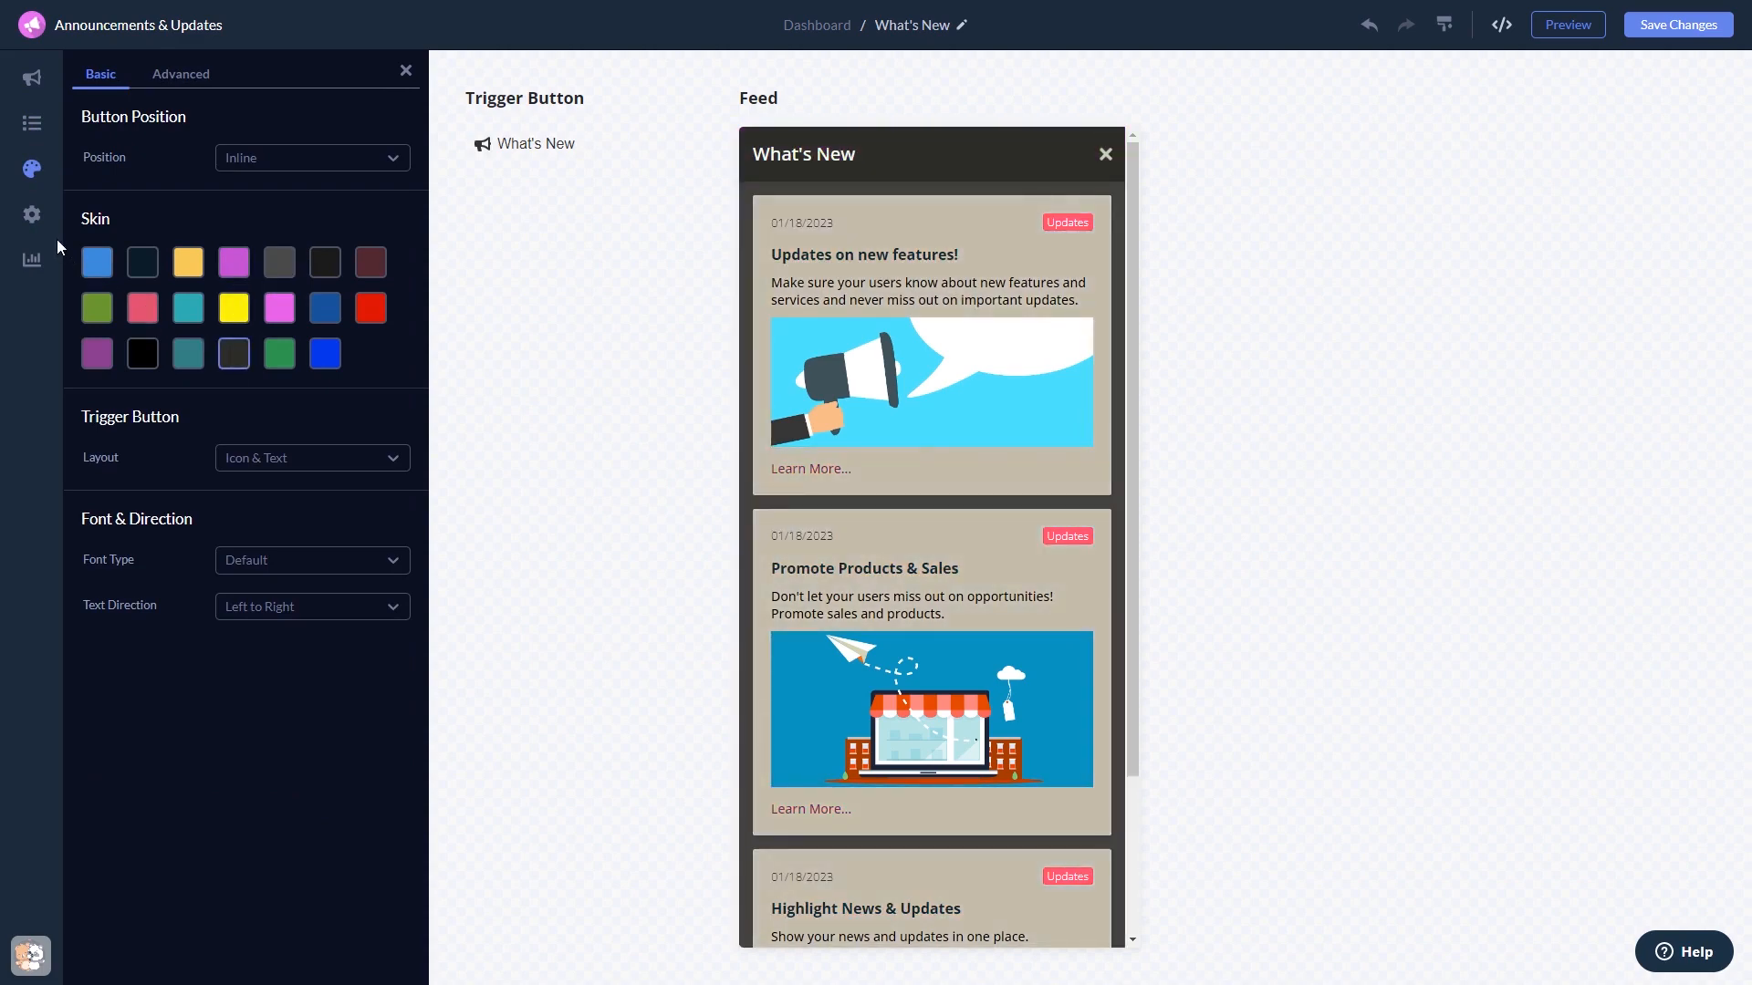
left_click(31, 215)
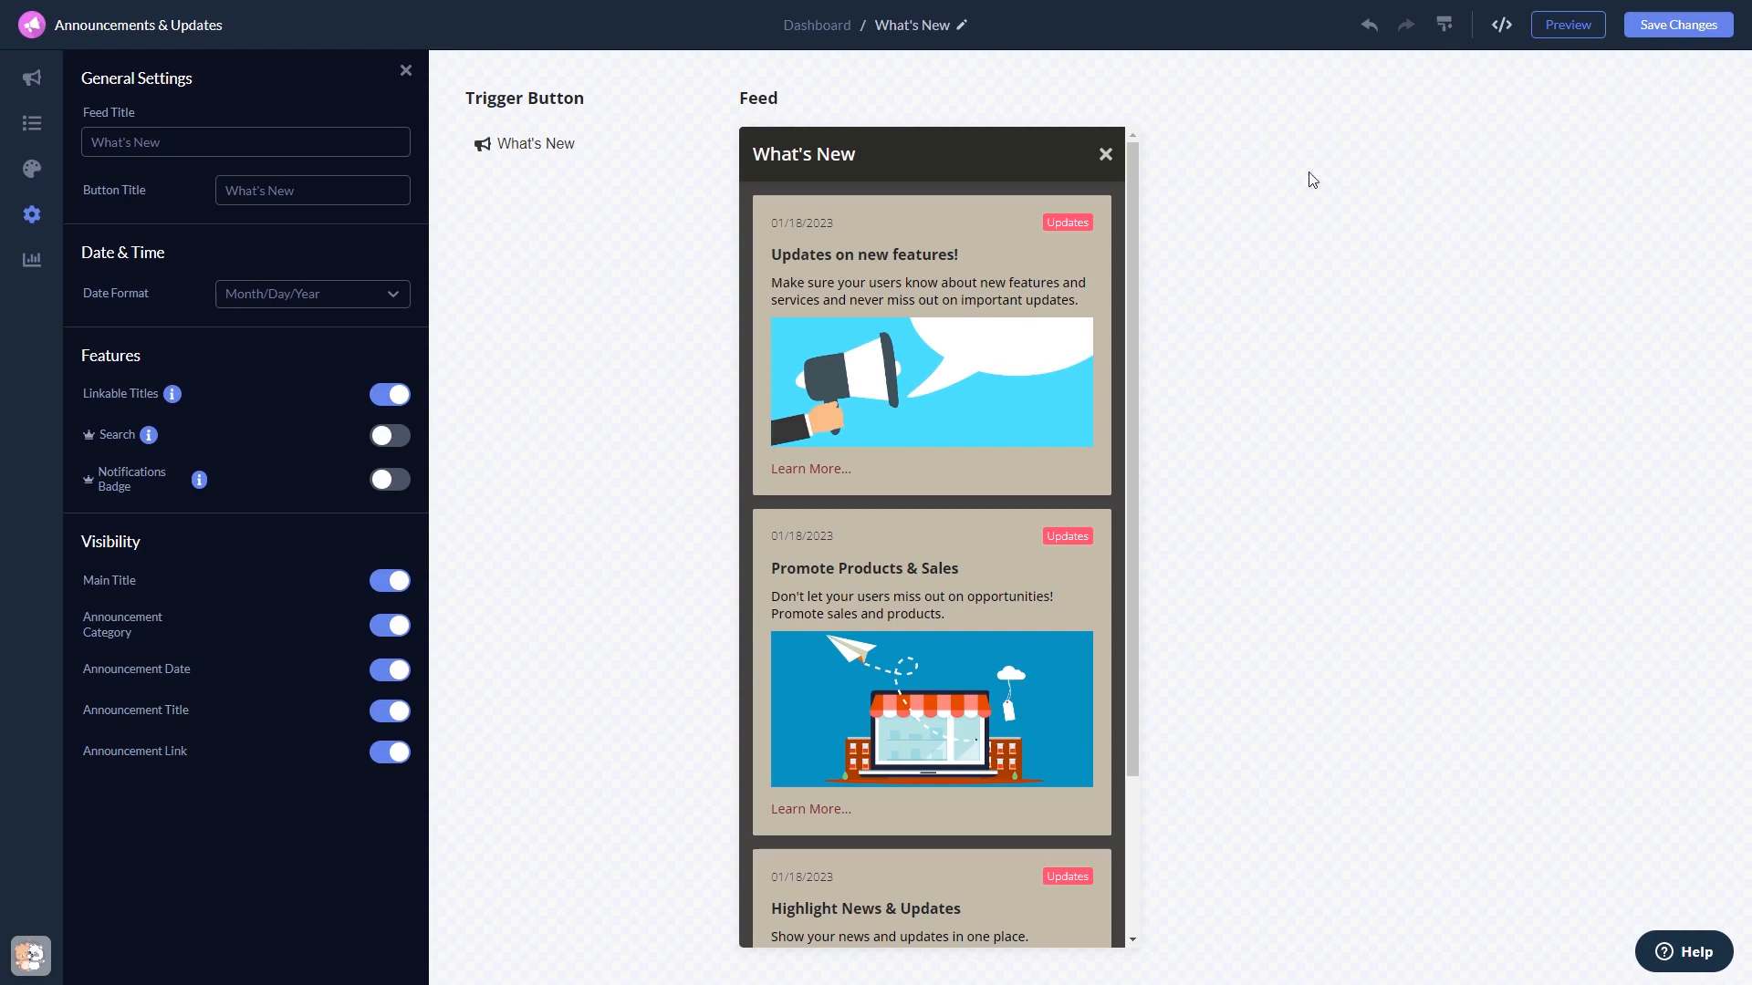
mouse_move(817, 24)
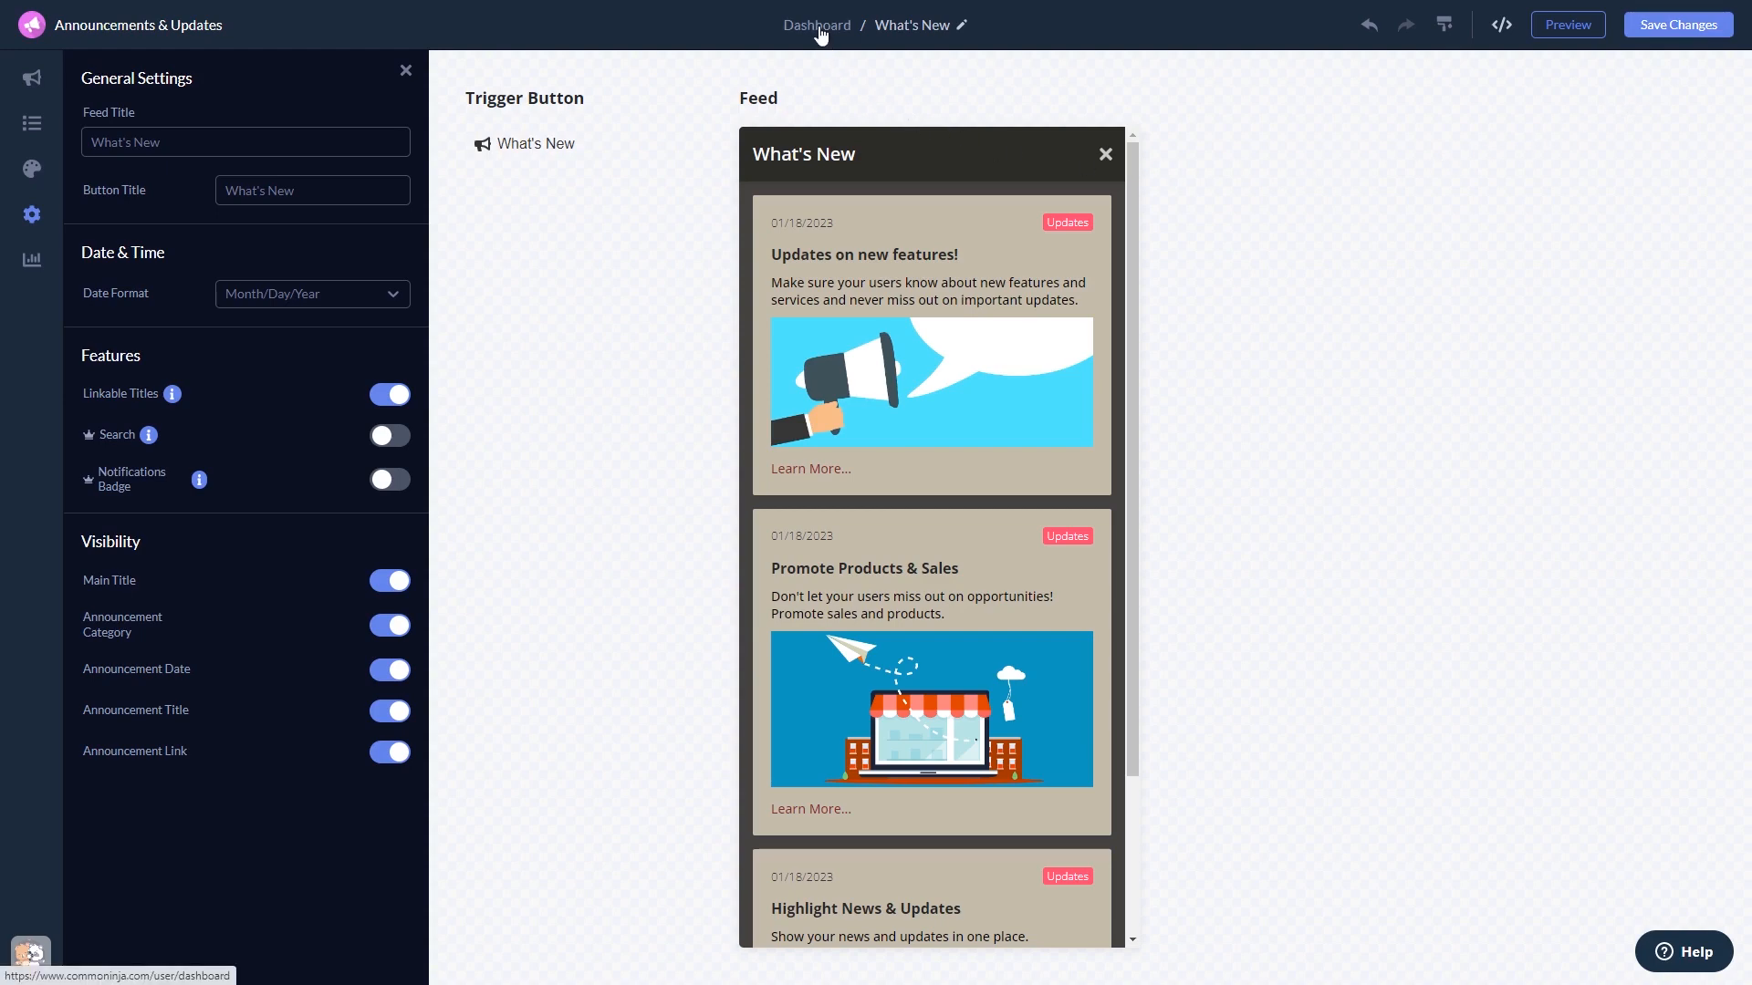
- Return to the Common Ninja project dashboard via the Dashboard breadcrumb
left_click(816, 24)
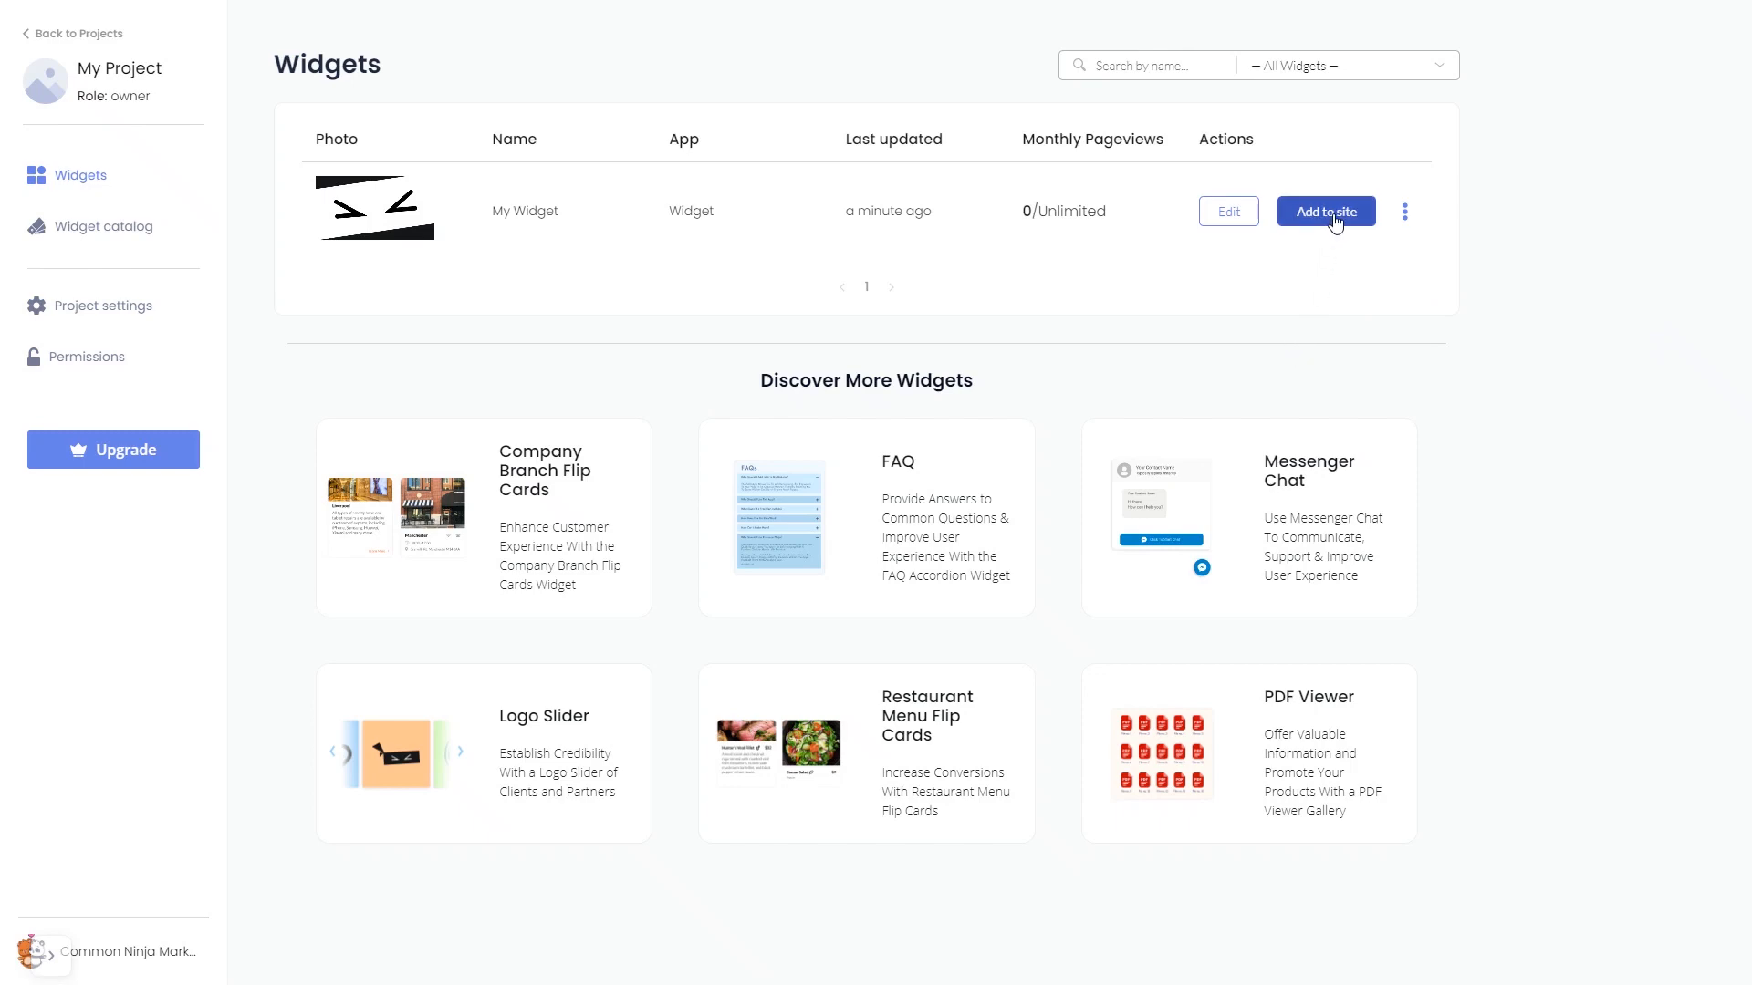
- Get the widget's installation code via Add to site and dismiss the code window
left_click(1324, 211)
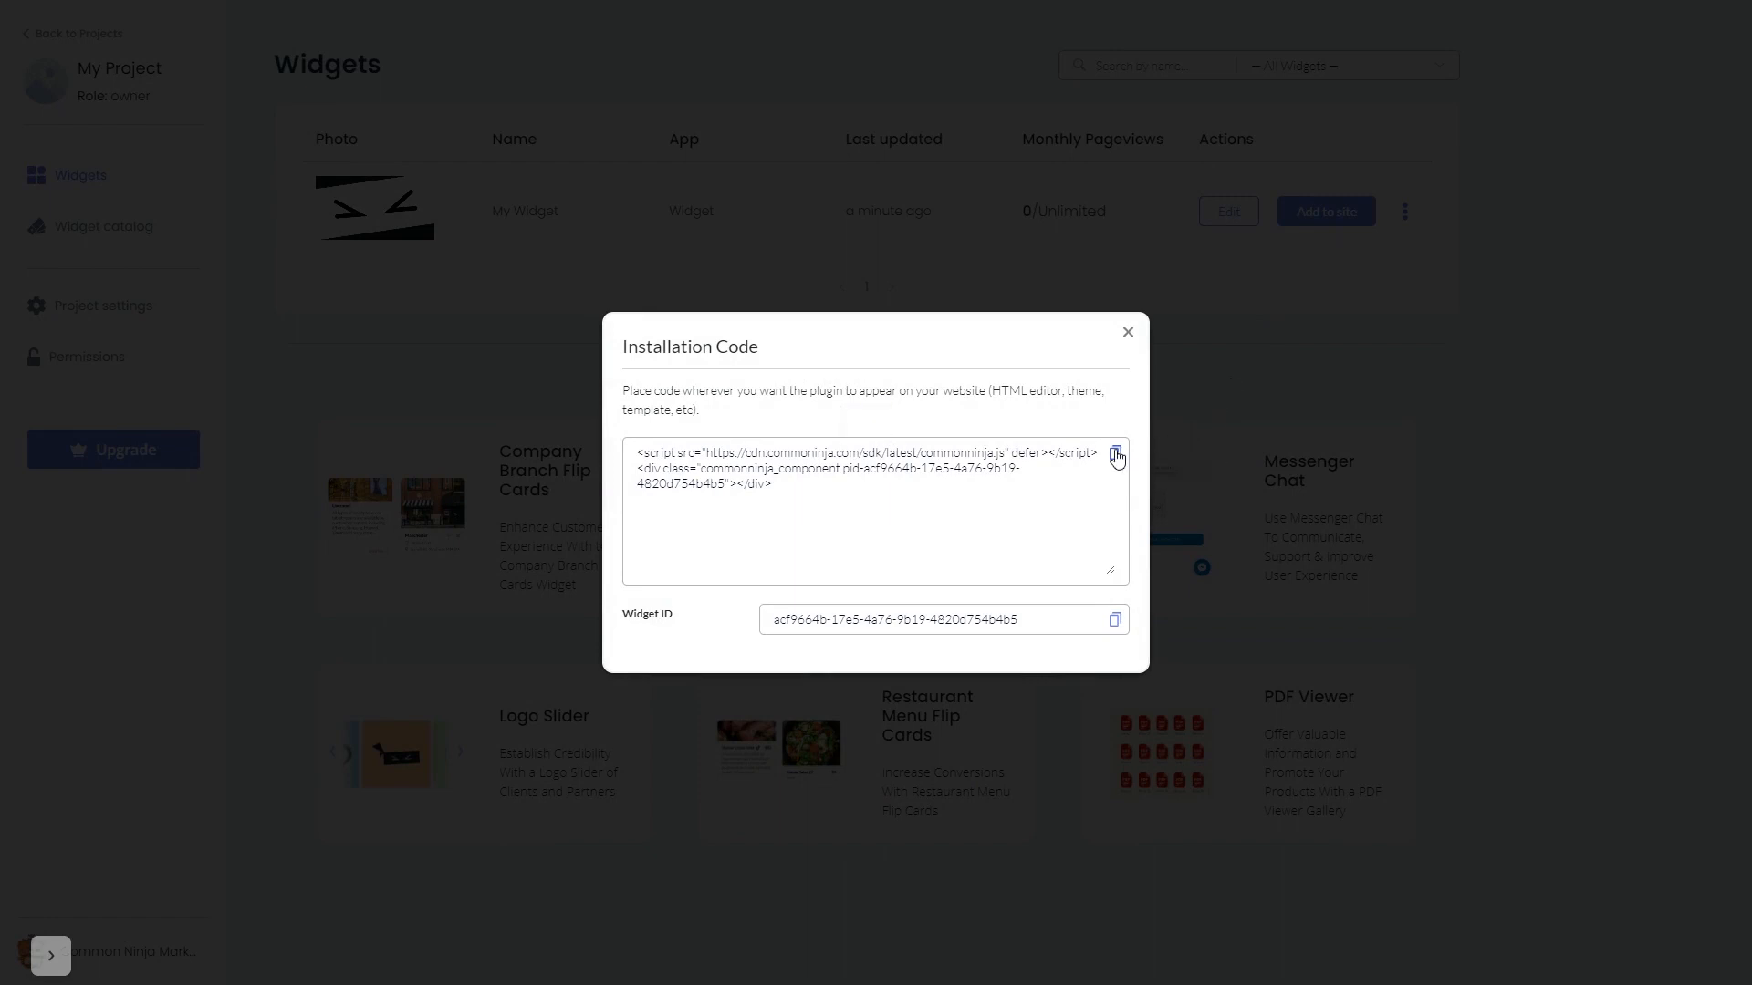
mouse_move(1128, 333)
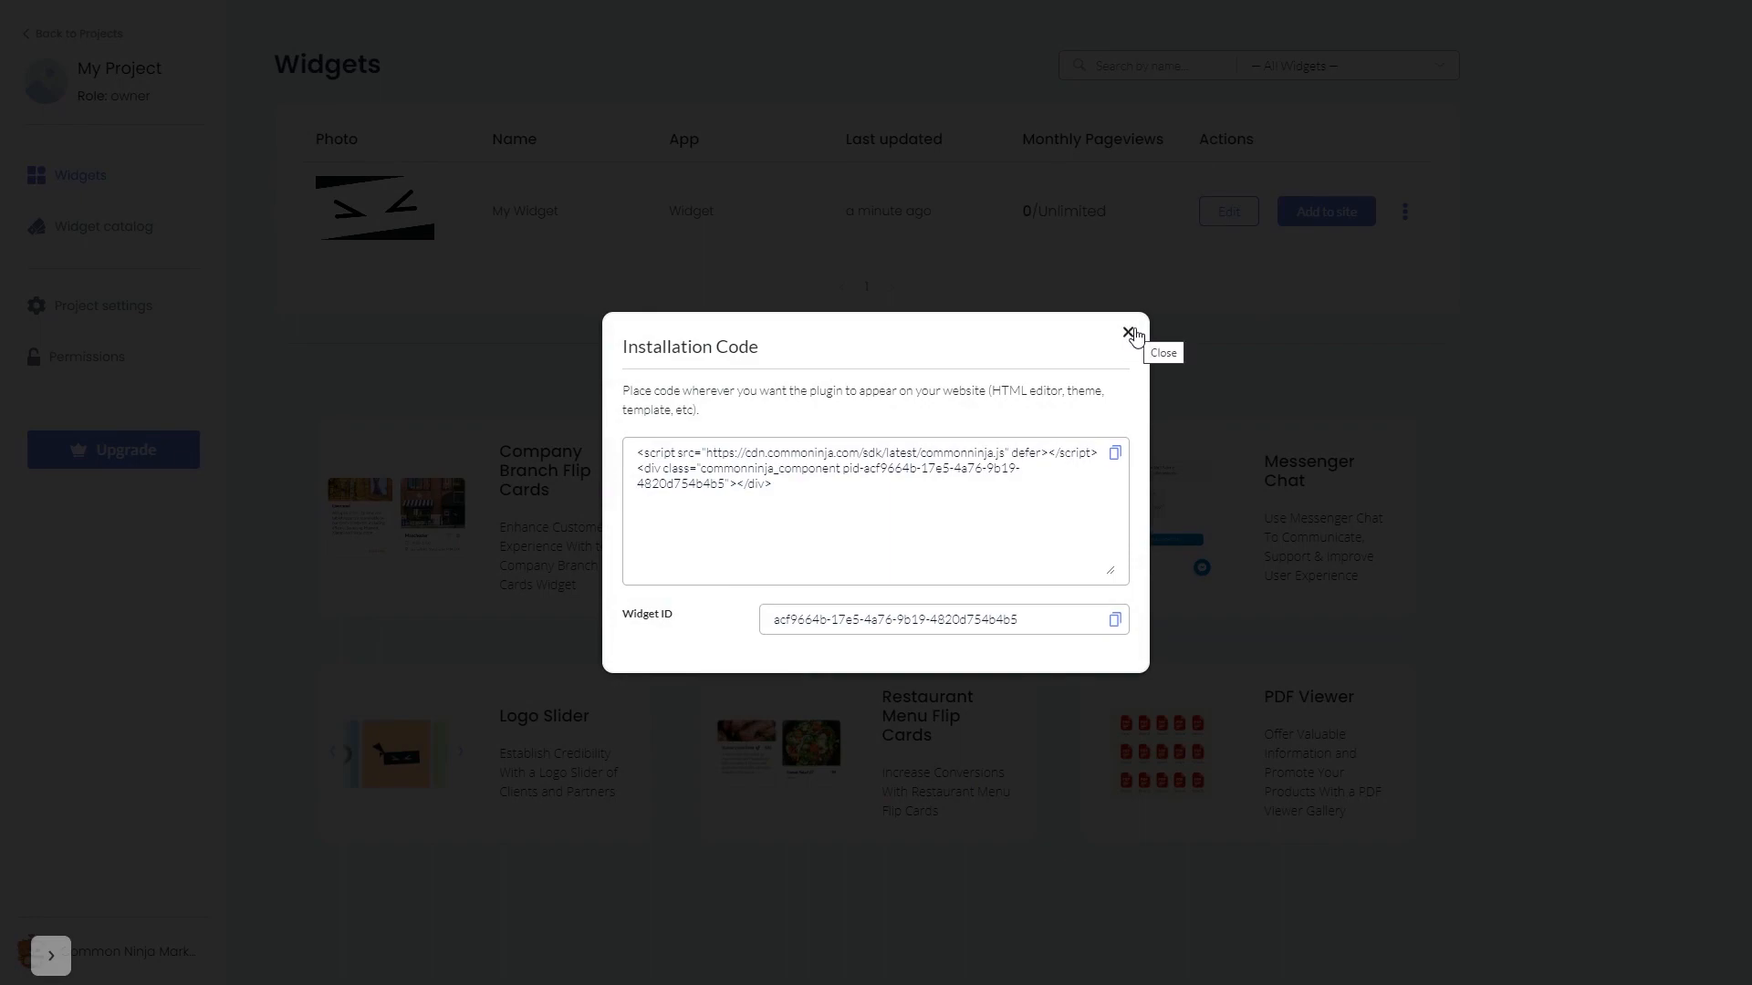
left_click(1131, 334)
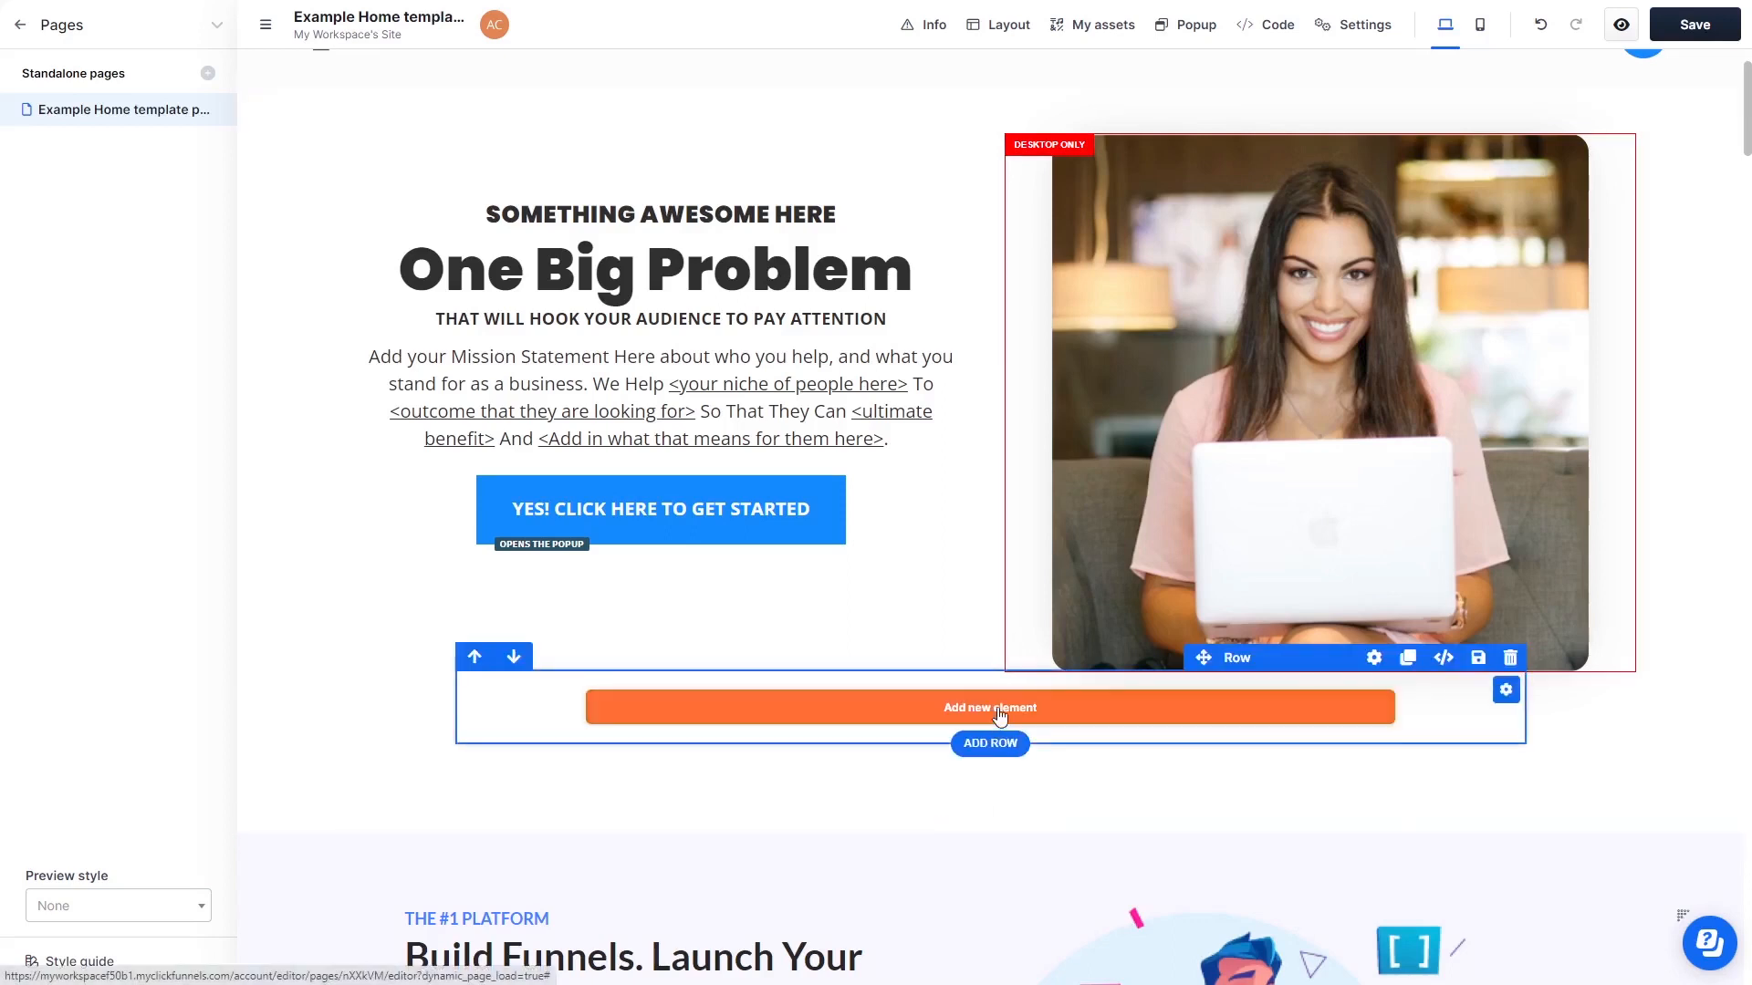
- Add a Custom JS/HTML element from the element list into the new row
left_click(987, 708)
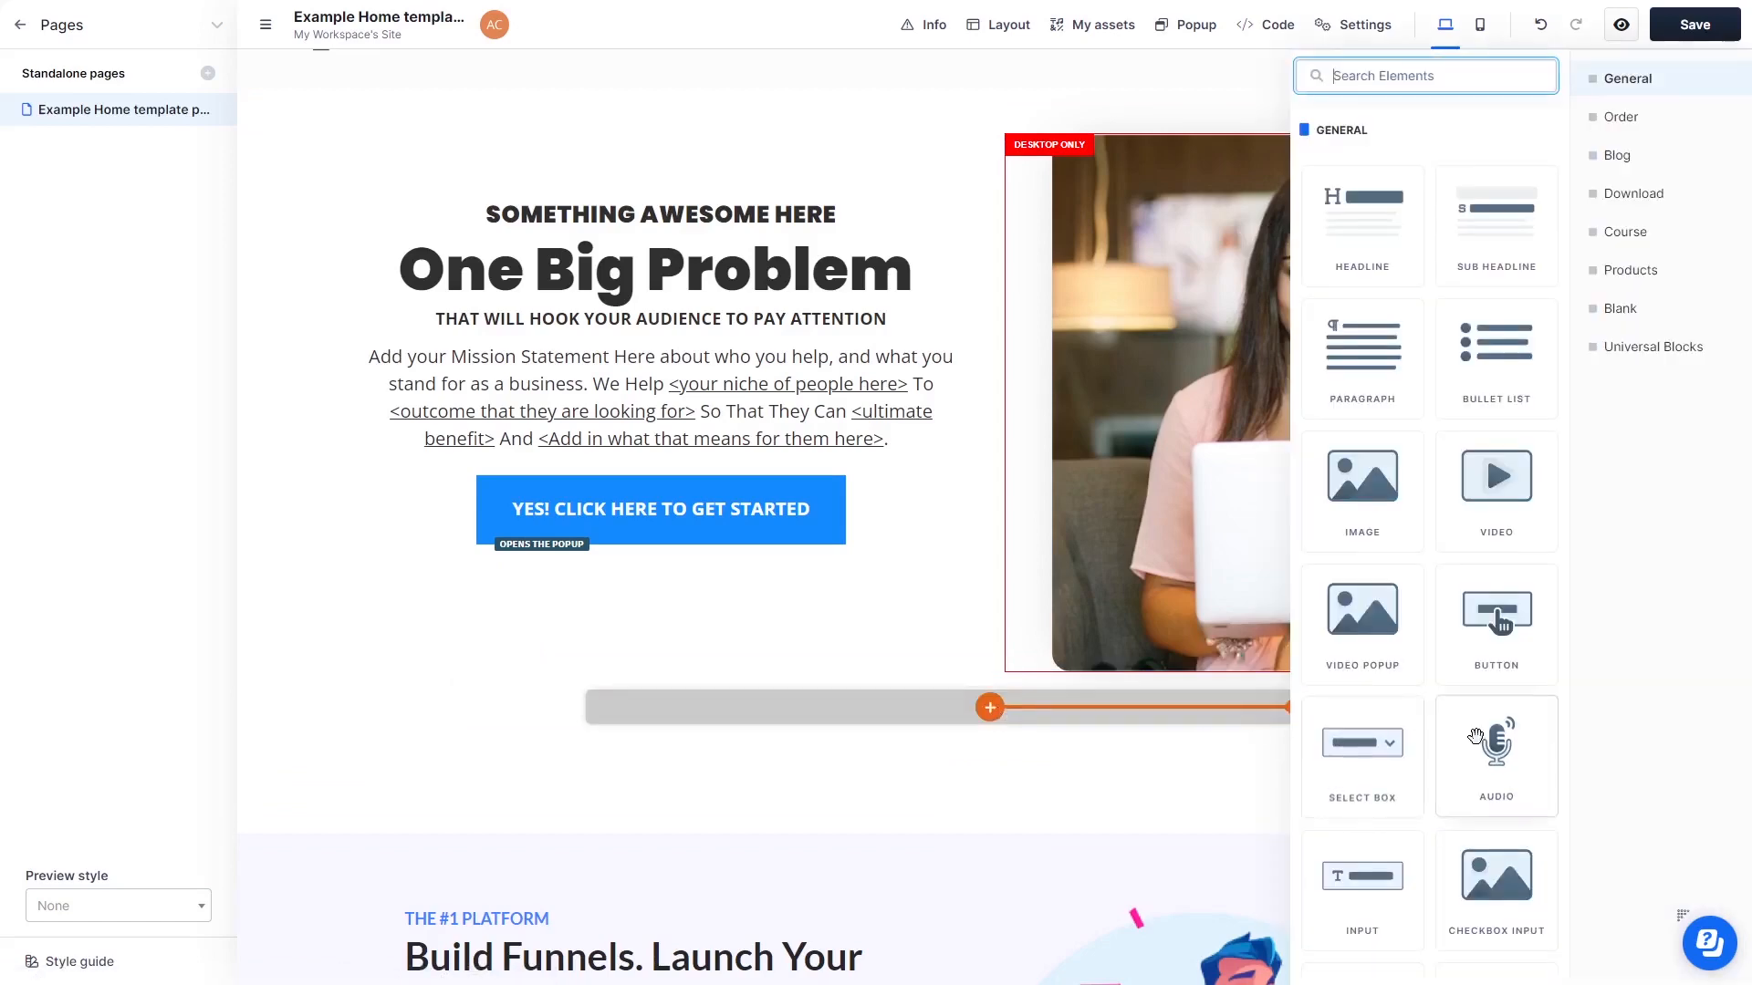
scroll("down", 3)
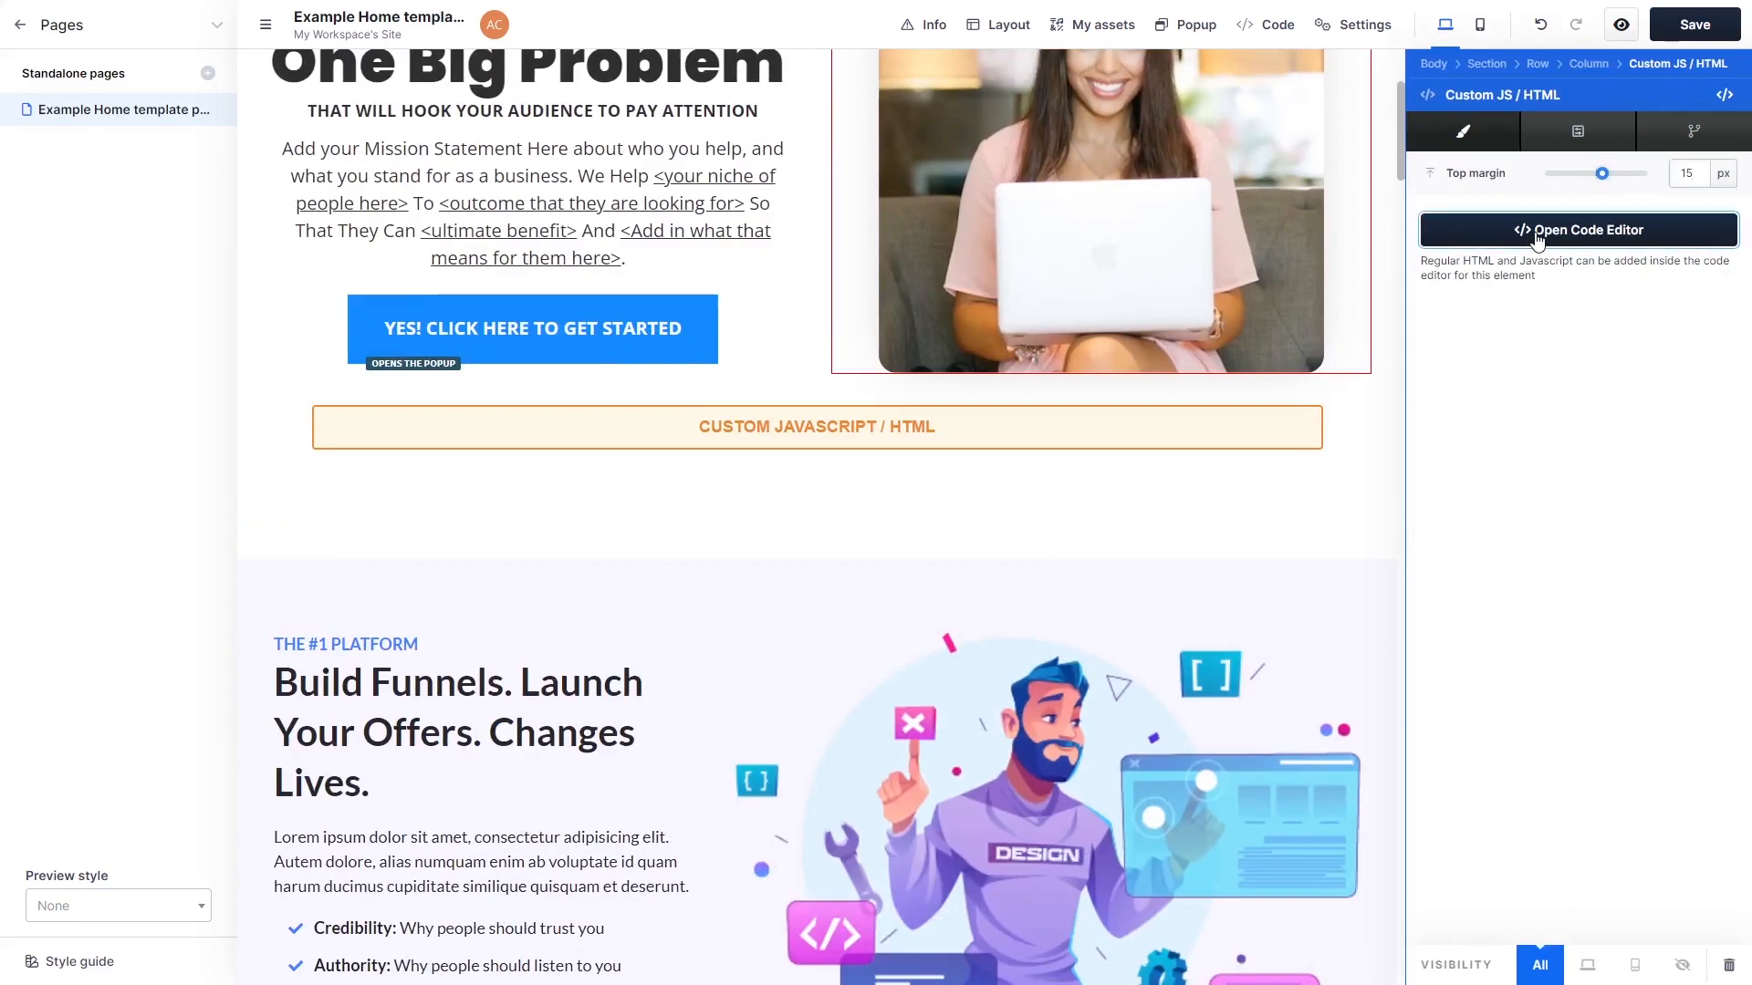
- Paste the commonninja.js SDK script tag into the custom element's code editor
left_click(1576, 230)
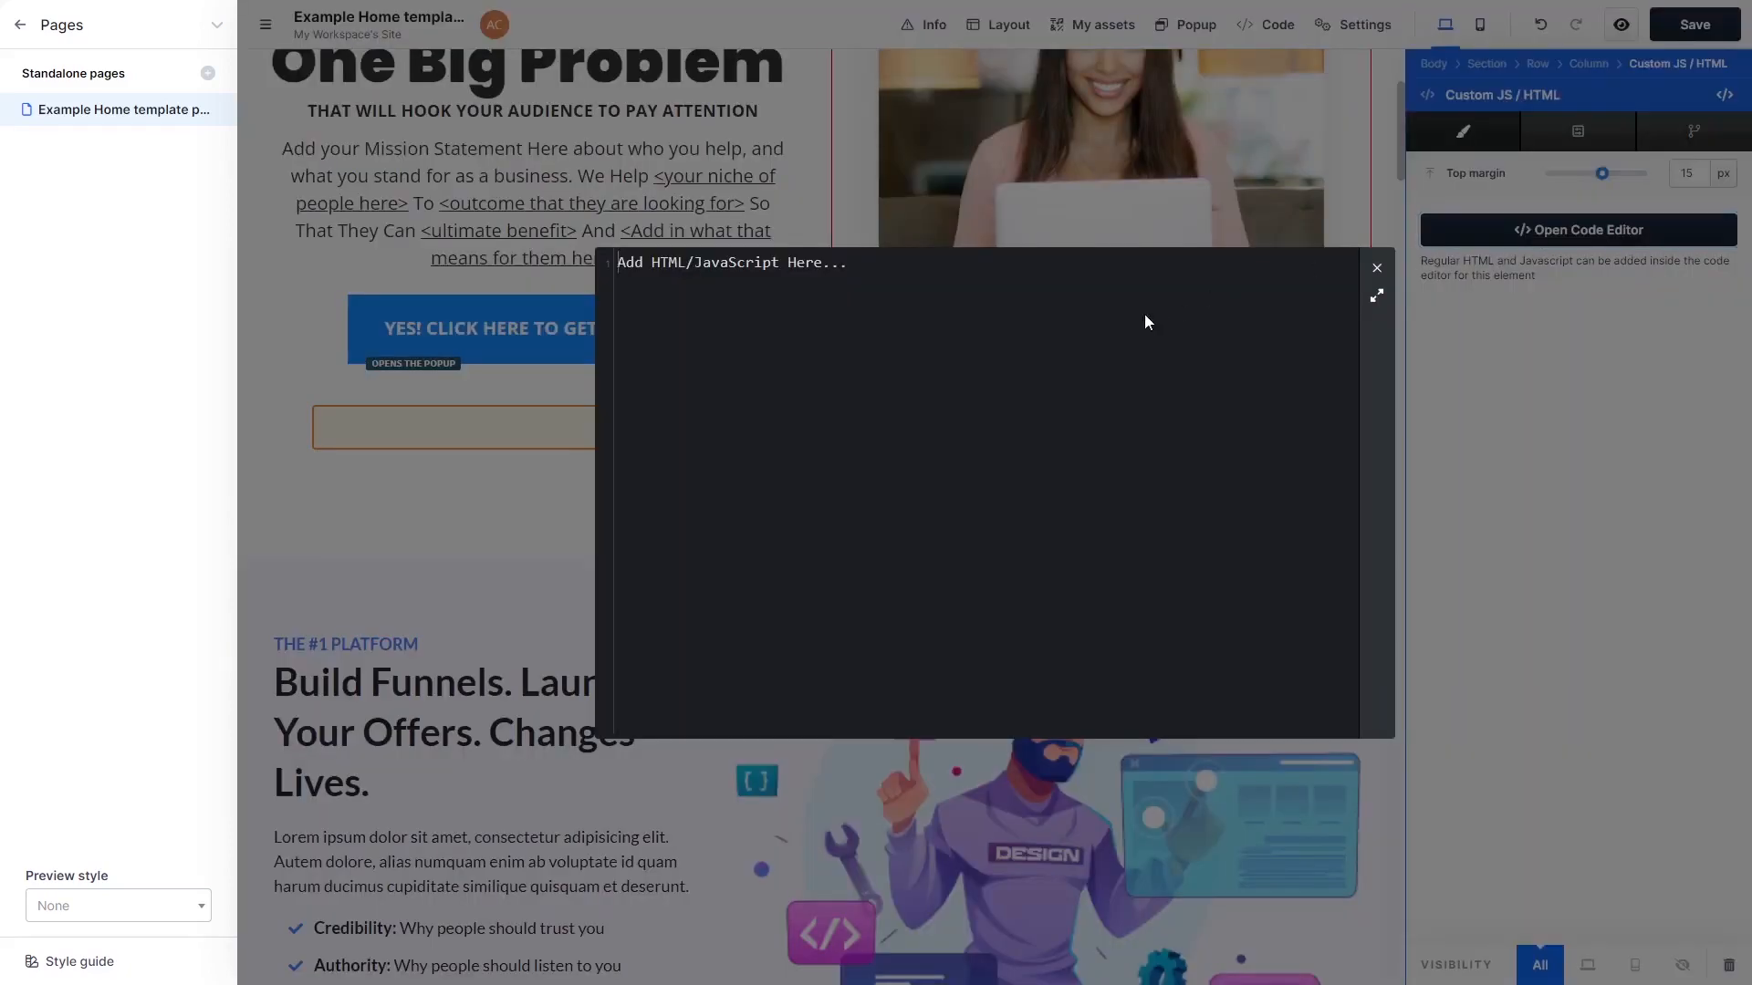
mouse_move(1126, 339)
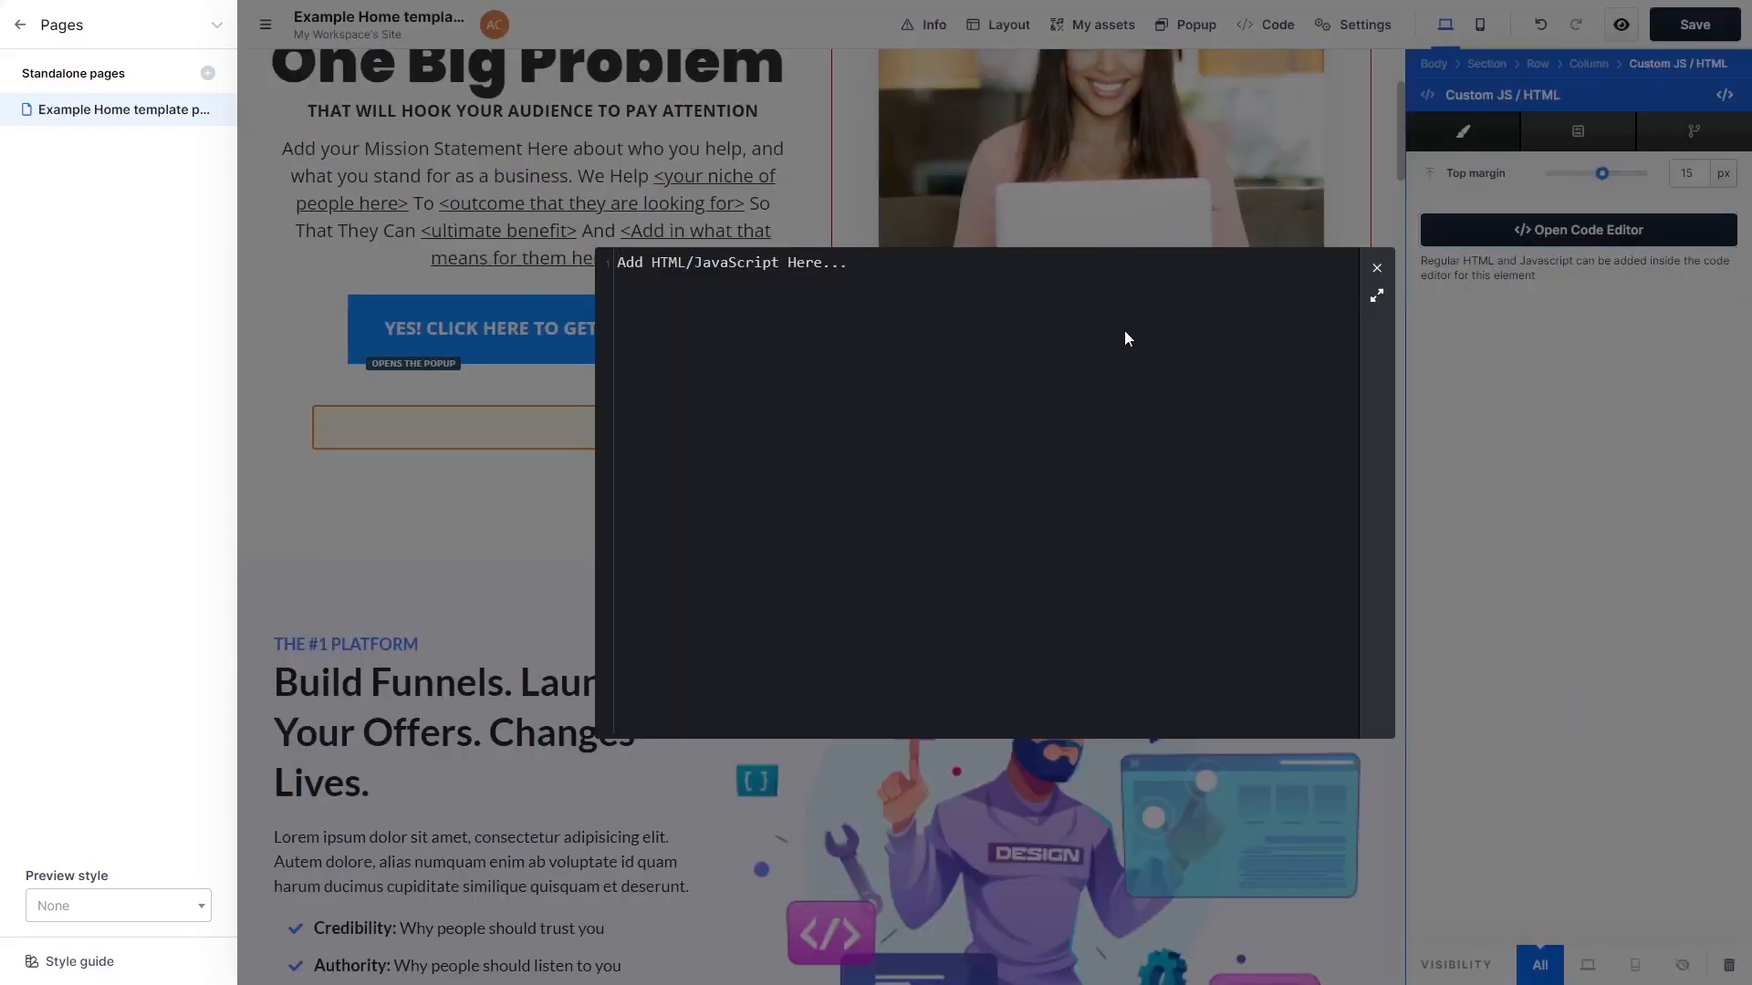
type("<script src=\"https://cdn.commonninja.com/sdk/latest/commonninja.js\" defer></script>")
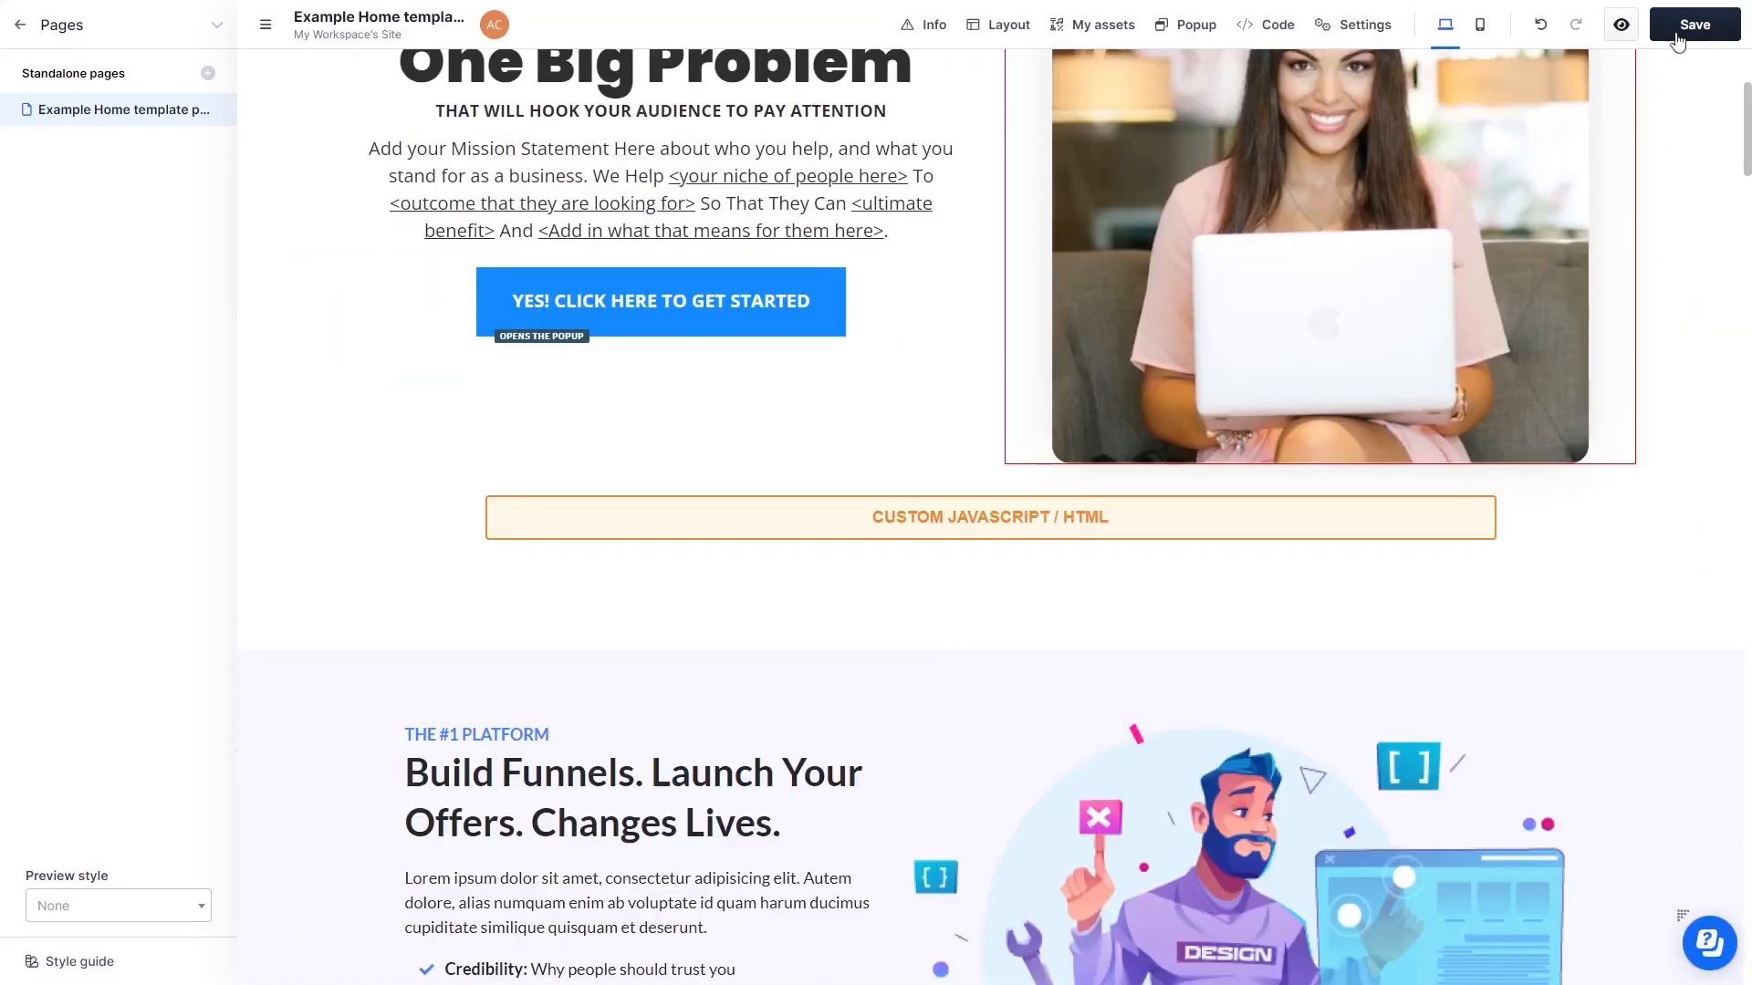
- Save the page and browse the live site's What's New Discover More panel
left_click(1693, 24)
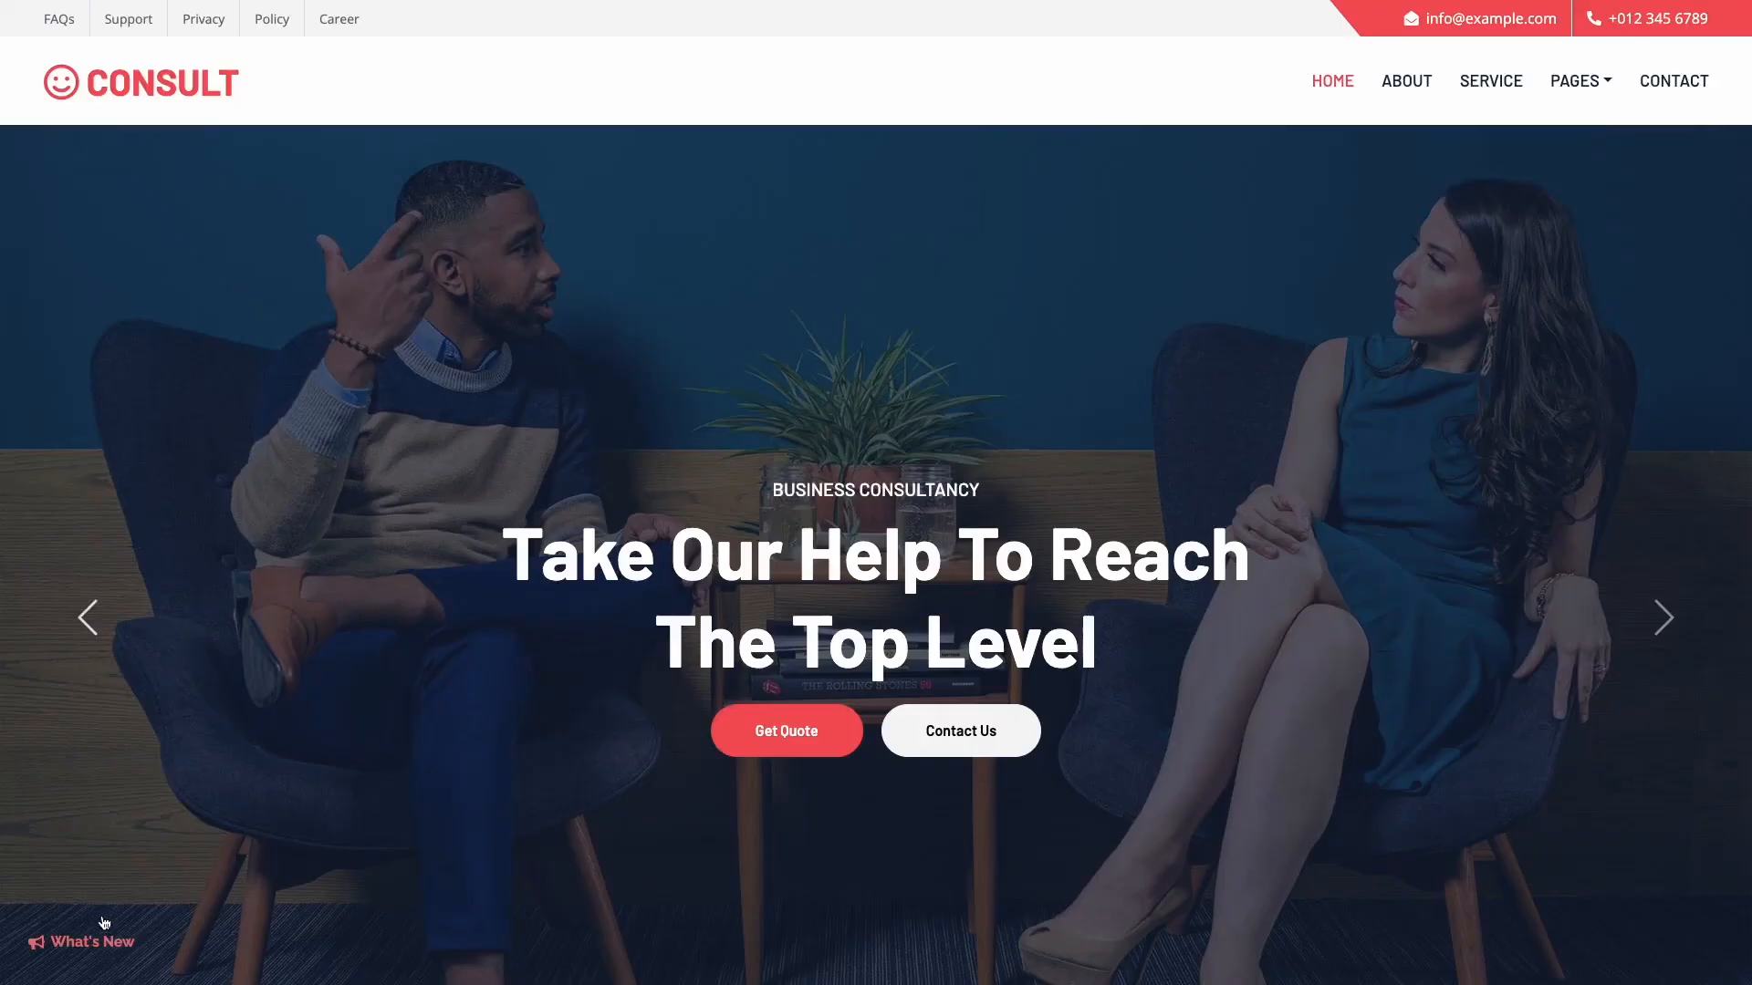
left_click(90, 942)
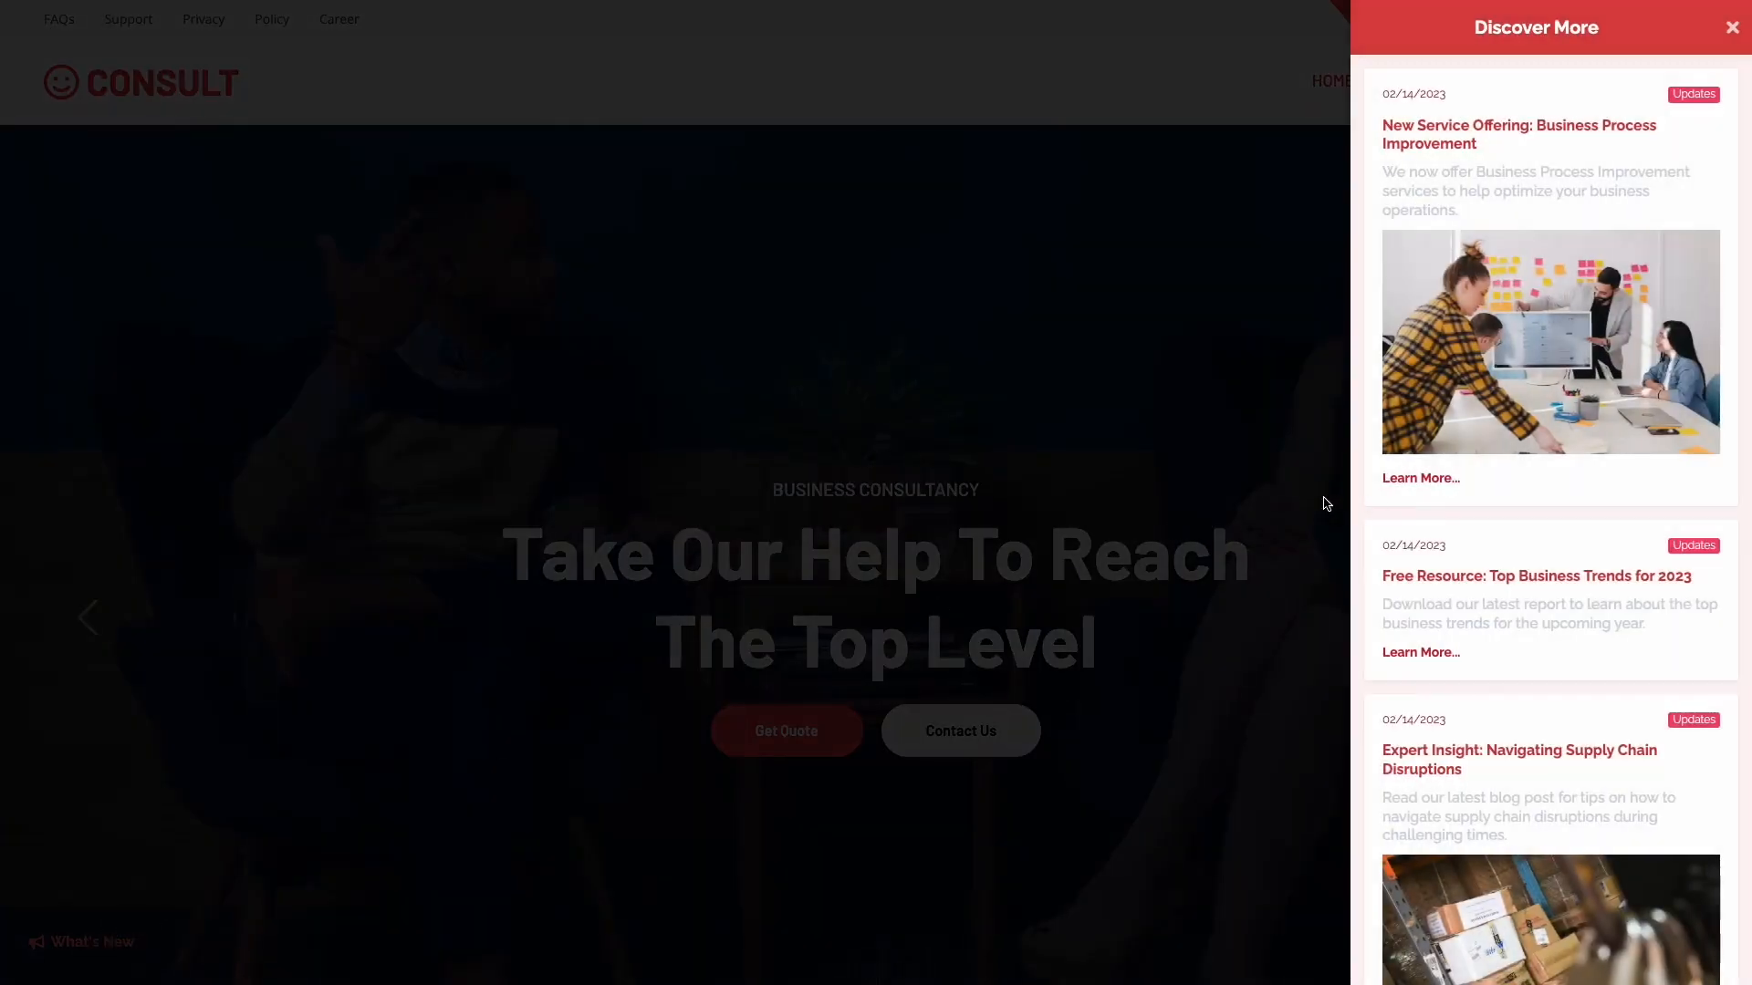
scroll("down", 3)
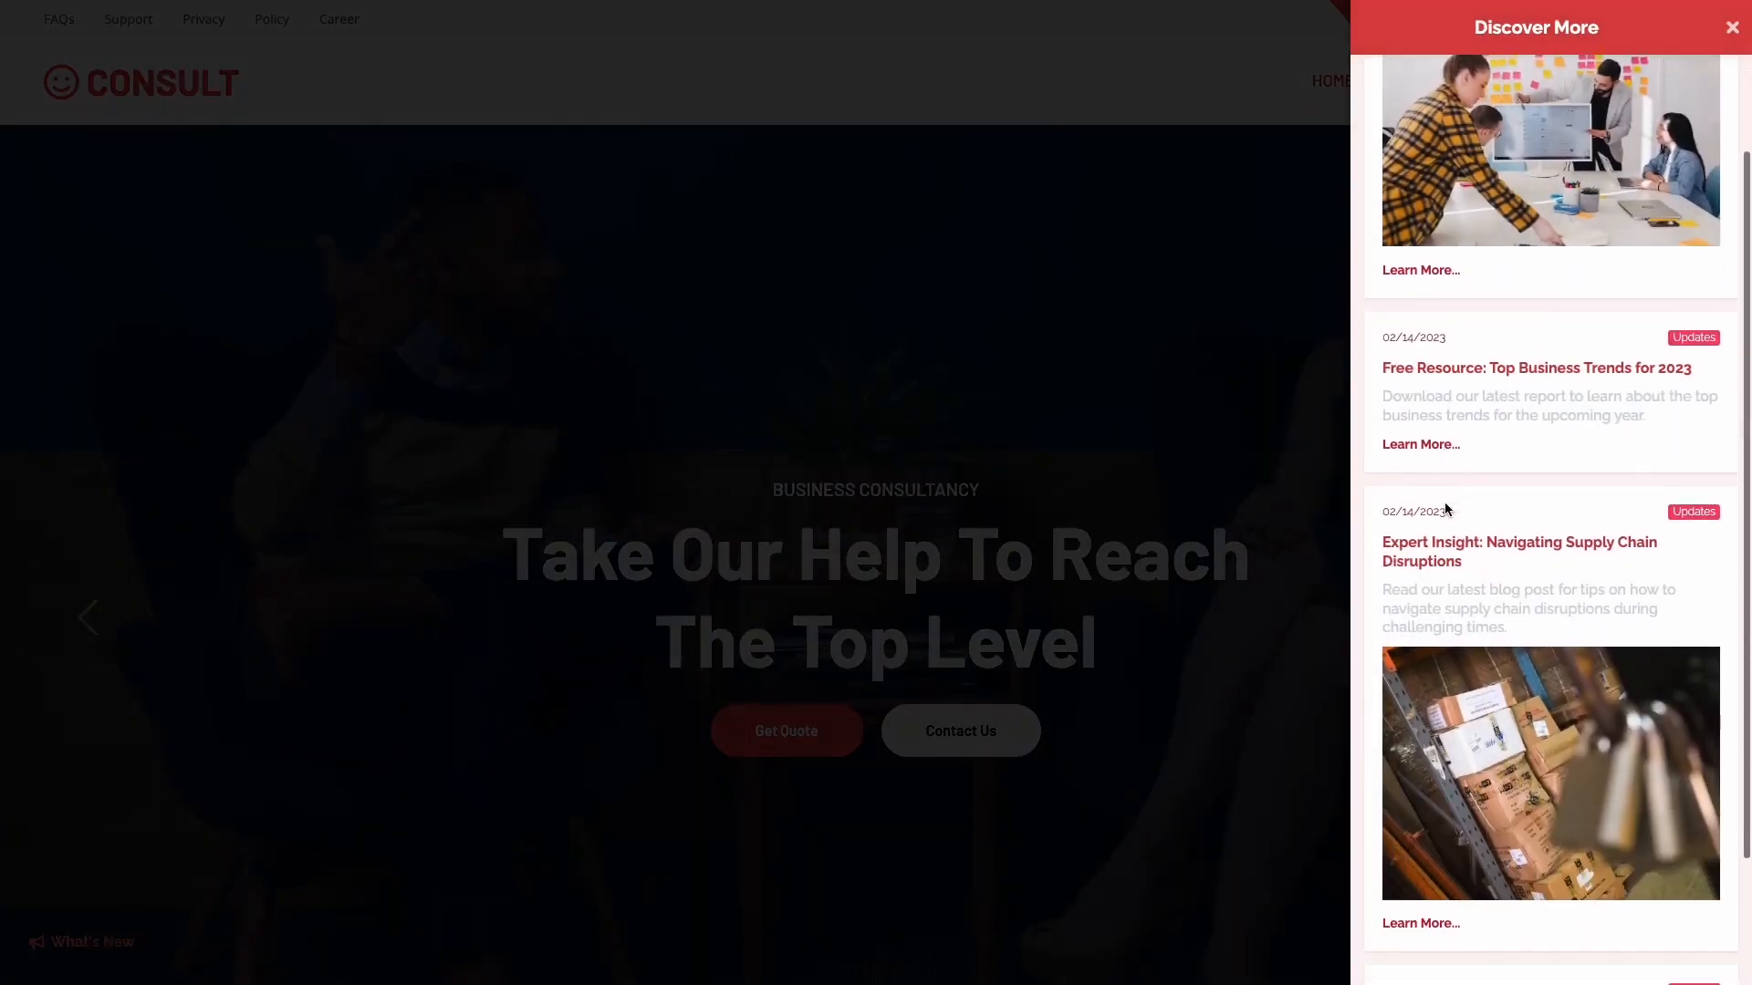